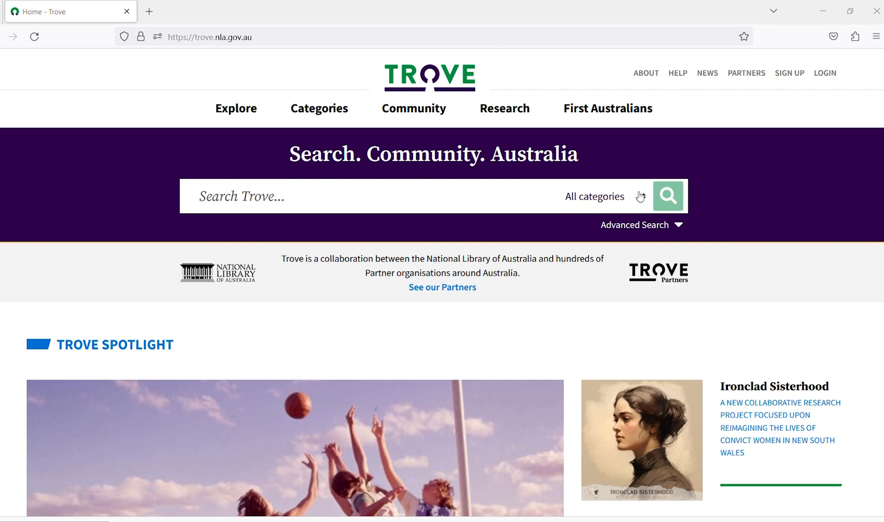
# - Show the 'All categories' list beside the home page search box
pyautogui.click(603, 196)
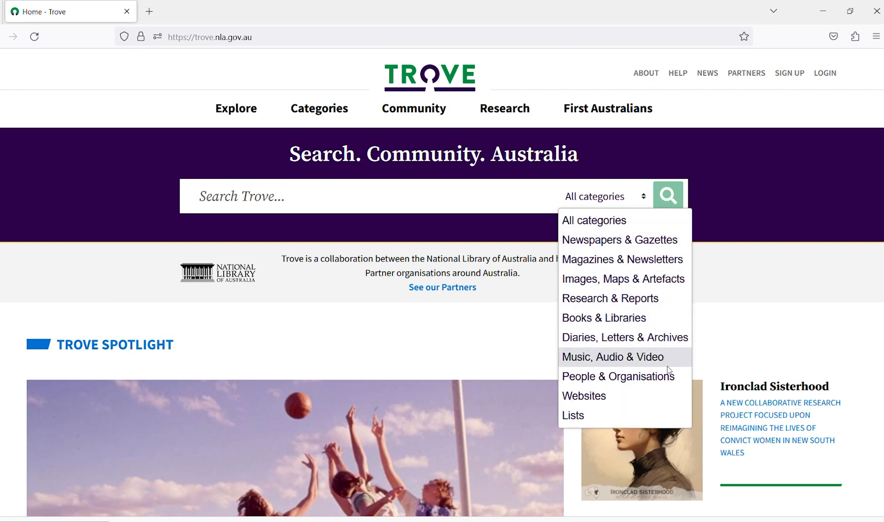
pyautogui.moveTo(676, 406)
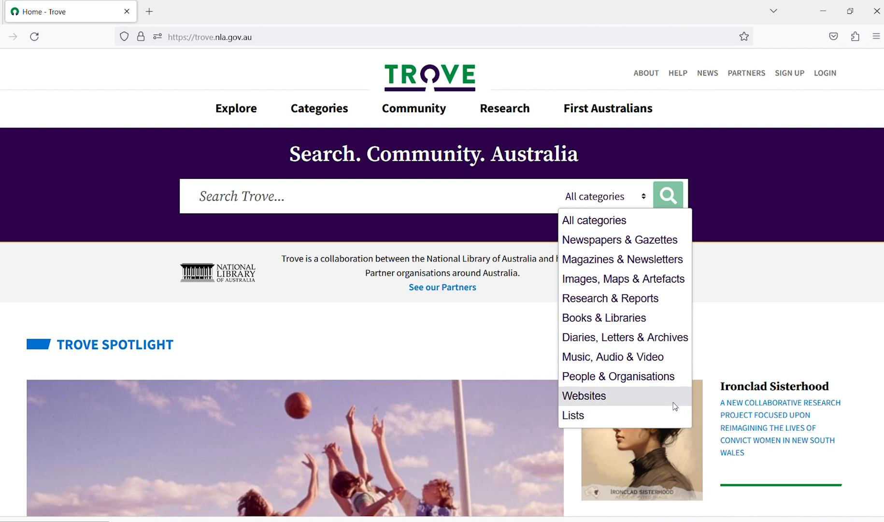
pyautogui.moveTo(622, 259)
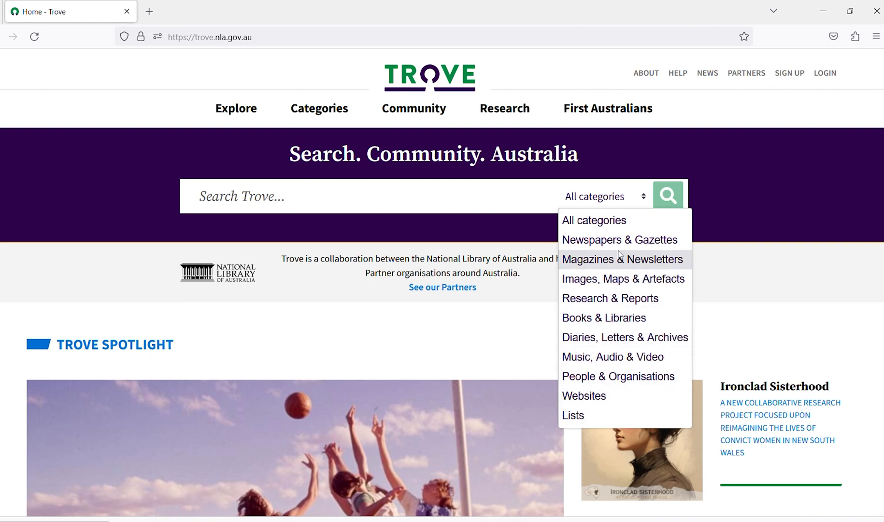
pyautogui.moveTo(608, 151)
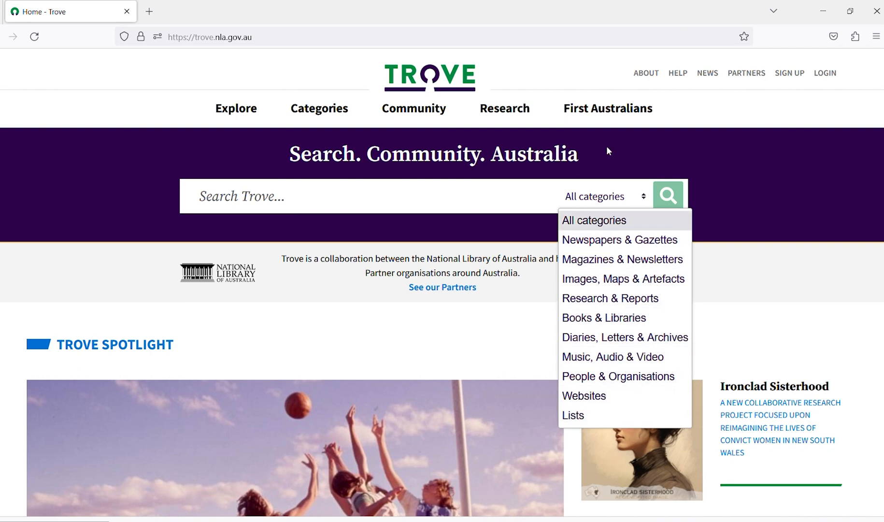
# - Browse the First Australians landing page's featured collections and return to its top
pyautogui.click(607, 108)
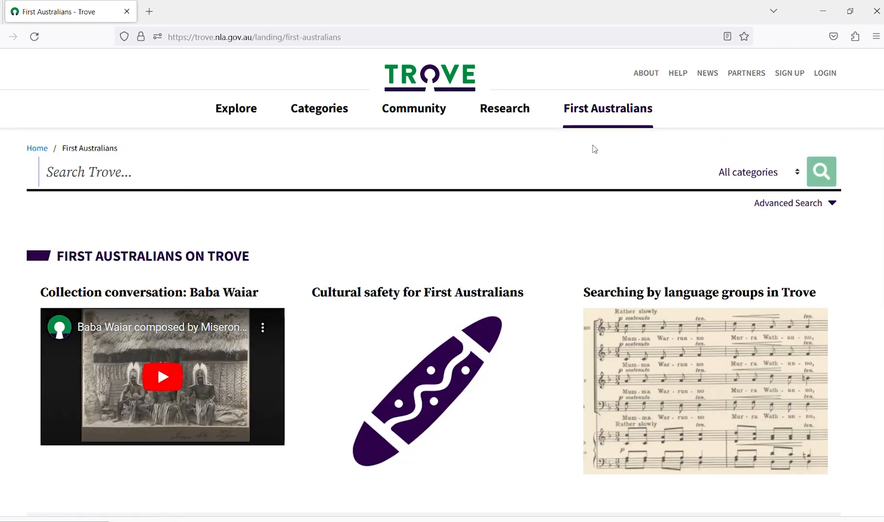
pyautogui.scroll(-3)
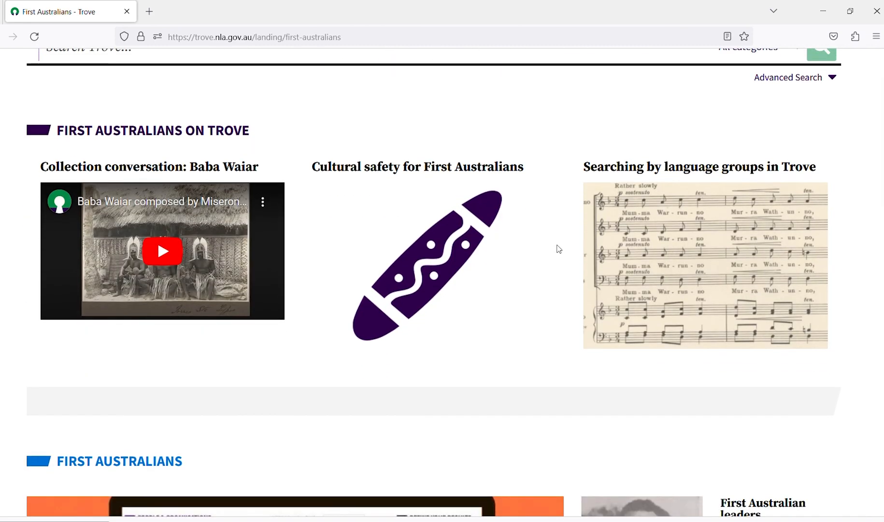
pyautogui.scroll(-3)
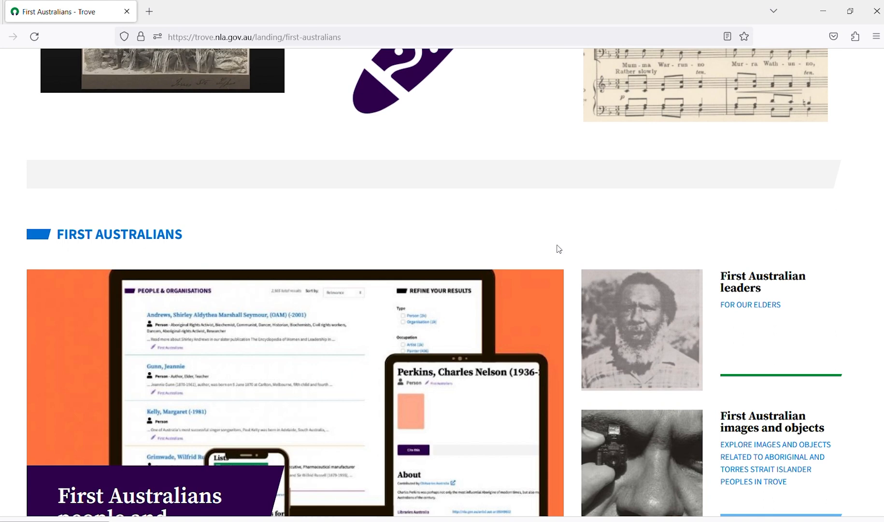
pyautogui.scroll(-3)
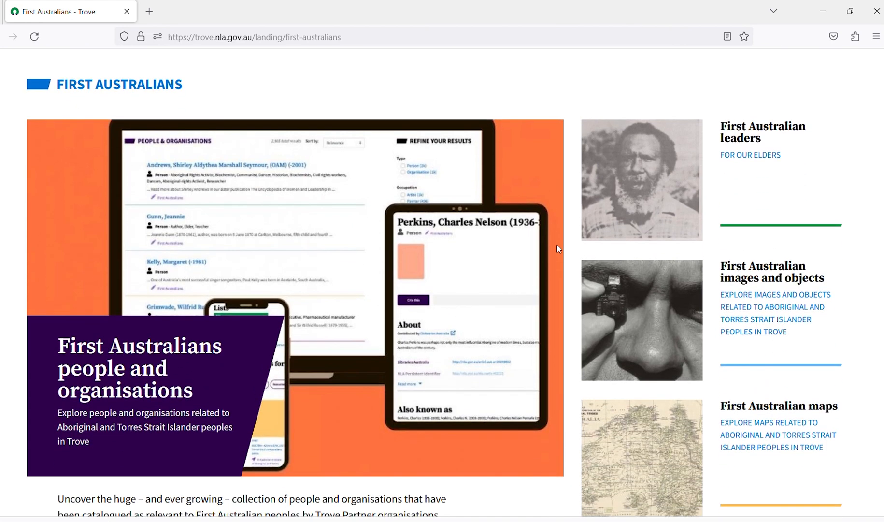
pyautogui.scroll(3)
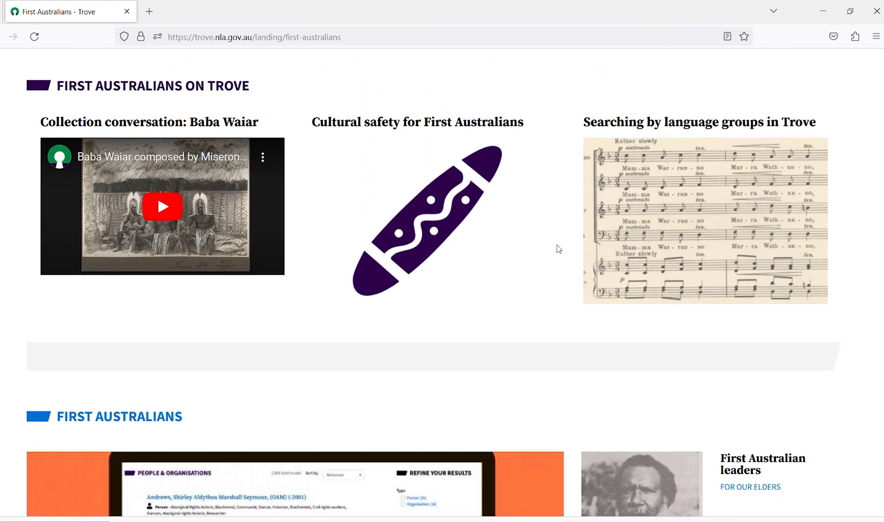
pyautogui.scroll(3)
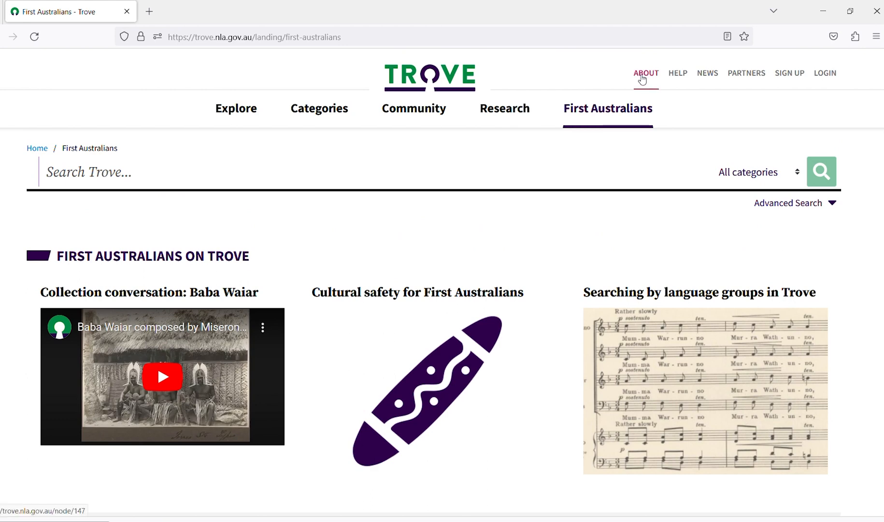
# - Read through the About Trove page covering digital copies, physical versions and partners
pyautogui.click(645, 72)
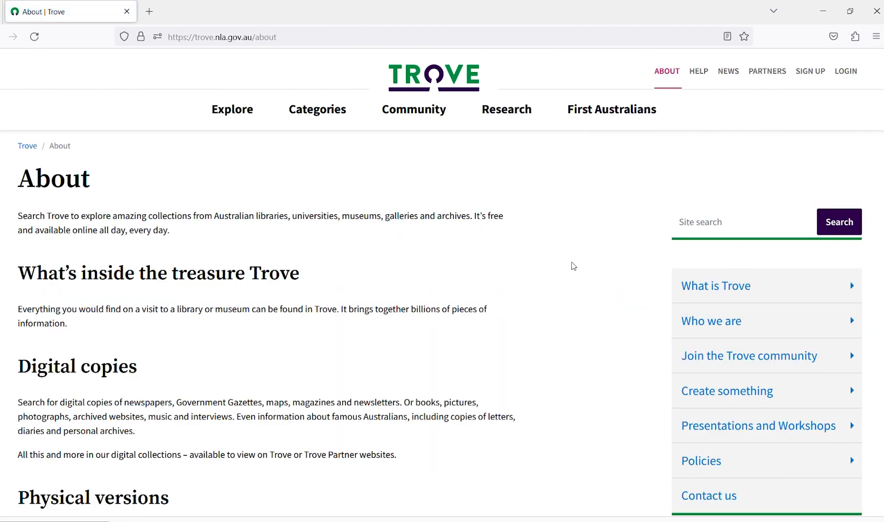
pyautogui.scroll(-3)
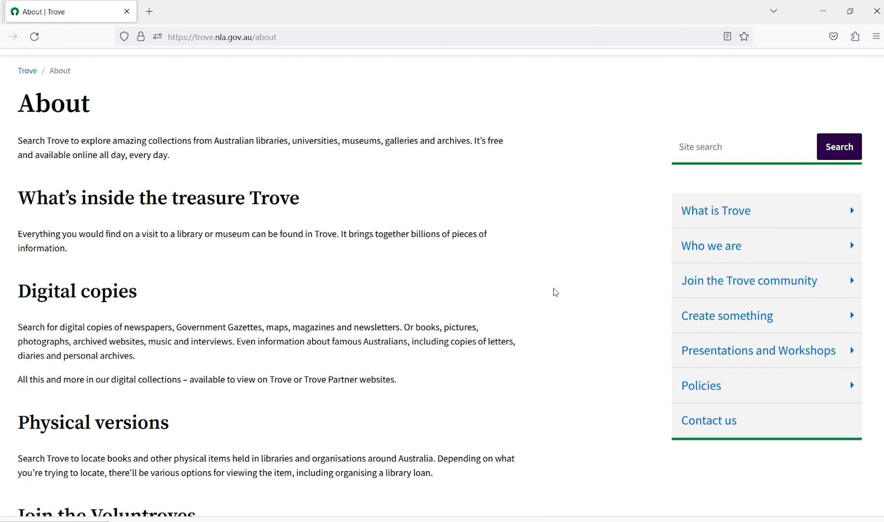
pyautogui.scroll(-3)
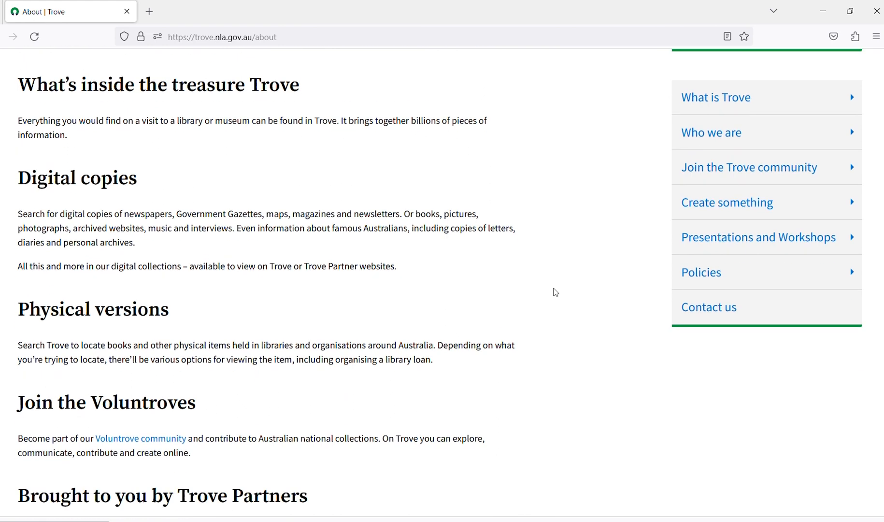
pyautogui.scroll(-3)
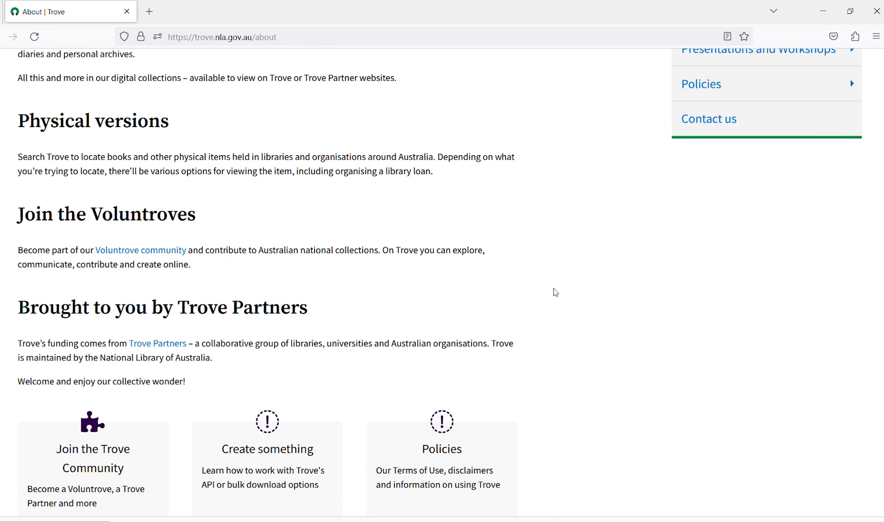
pyautogui.scroll(3)
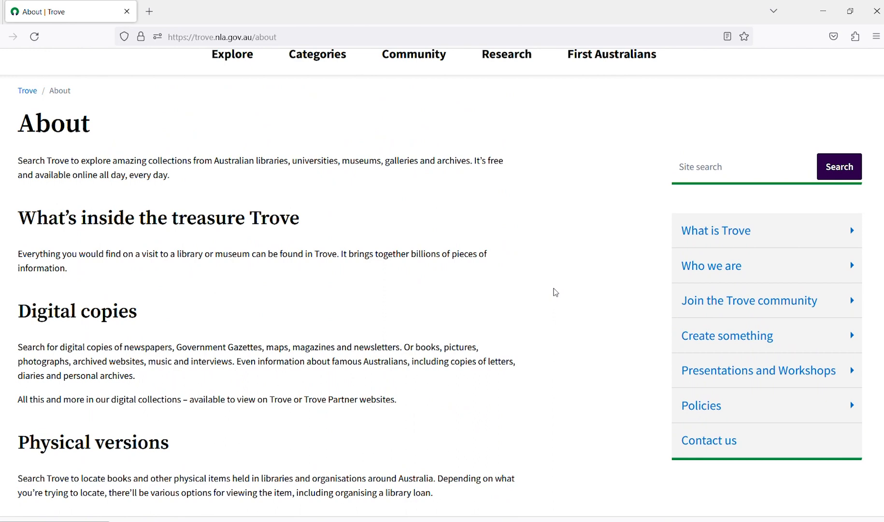
pyautogui.scroll(3)
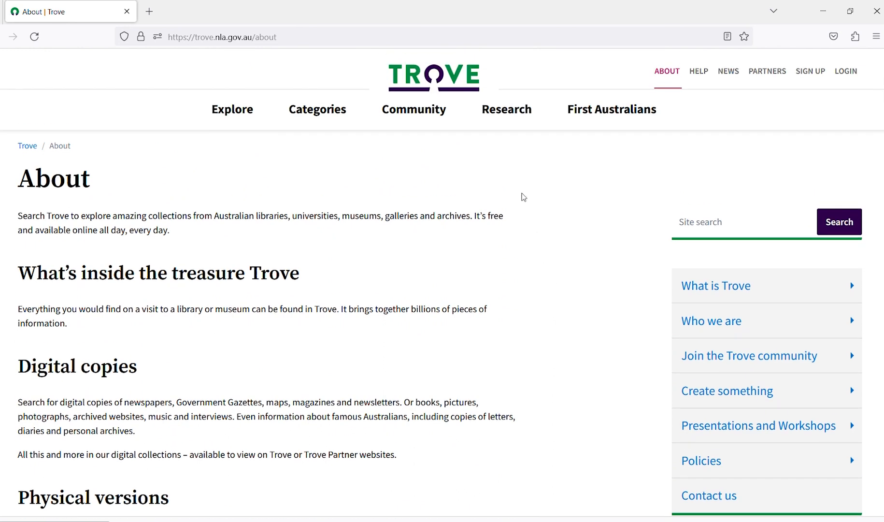
# - Browse the Research landing page and expand the Advanced Search category options
pyautogui.click(503, 108)
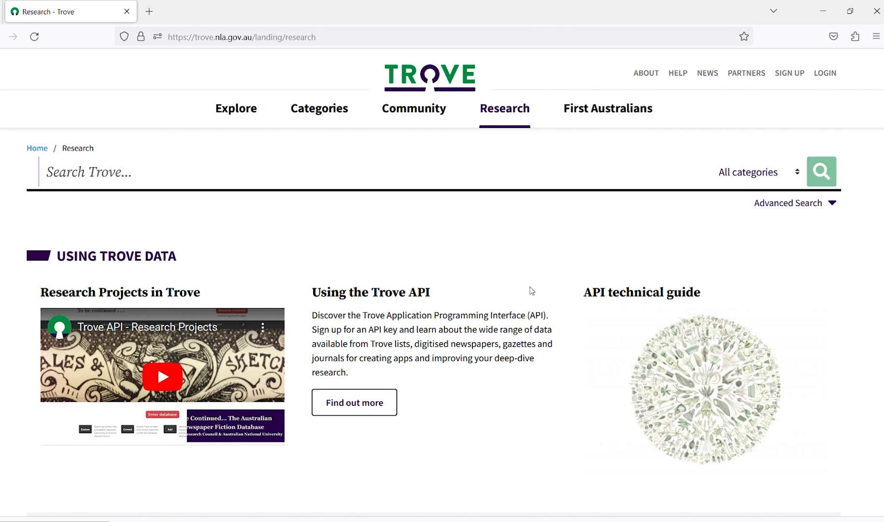
pyautogui.scroll(-3)
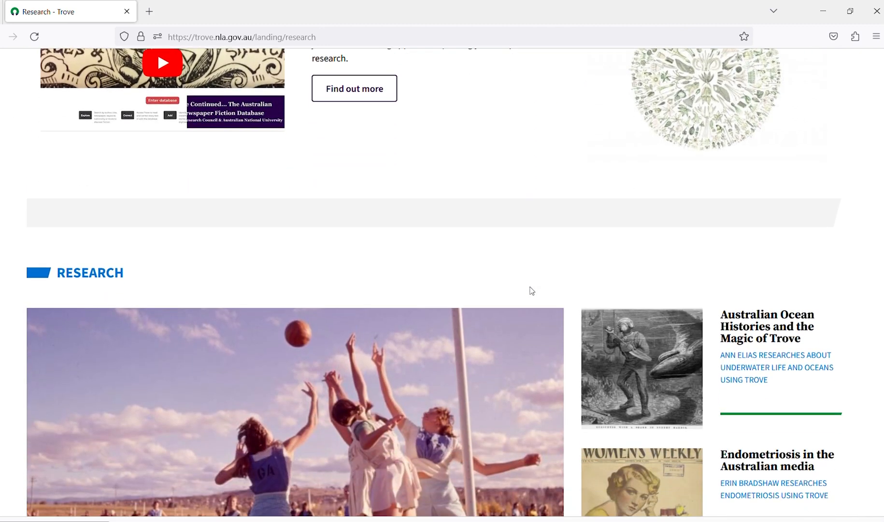
pyautogui.scroll(-3)
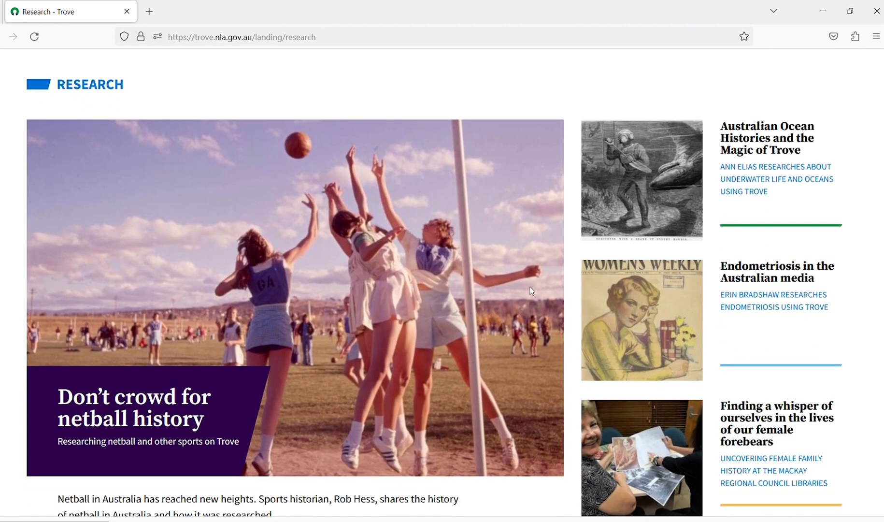
pyautogui.scroll(-3)
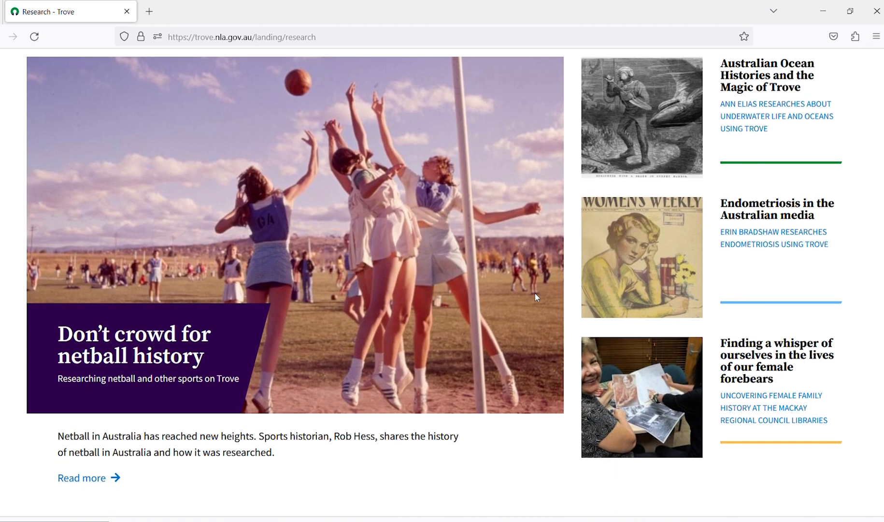
pyautogui.scroll(3)
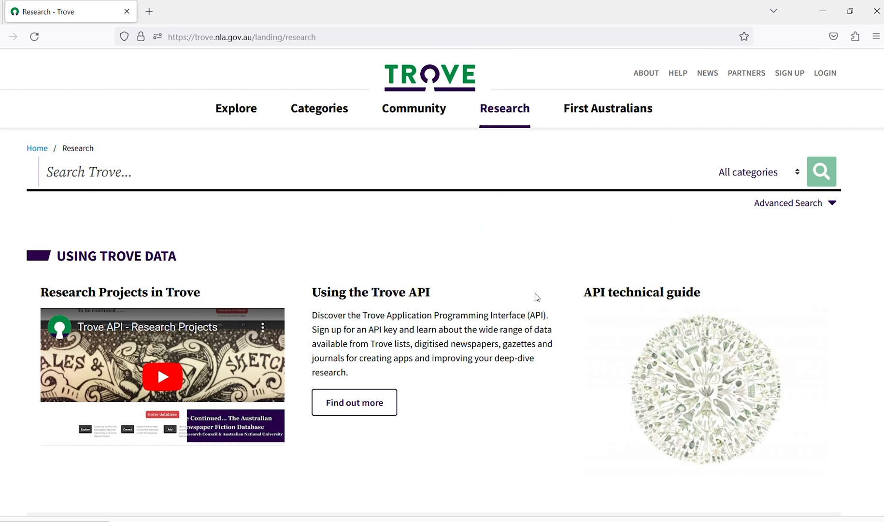
pyautogui.click(789, 203)
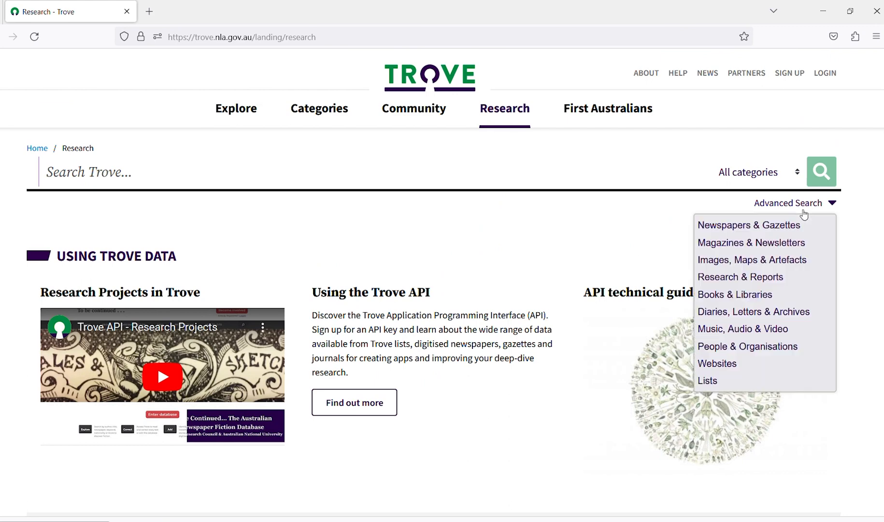
pyautogui.moveTo(792, 307)
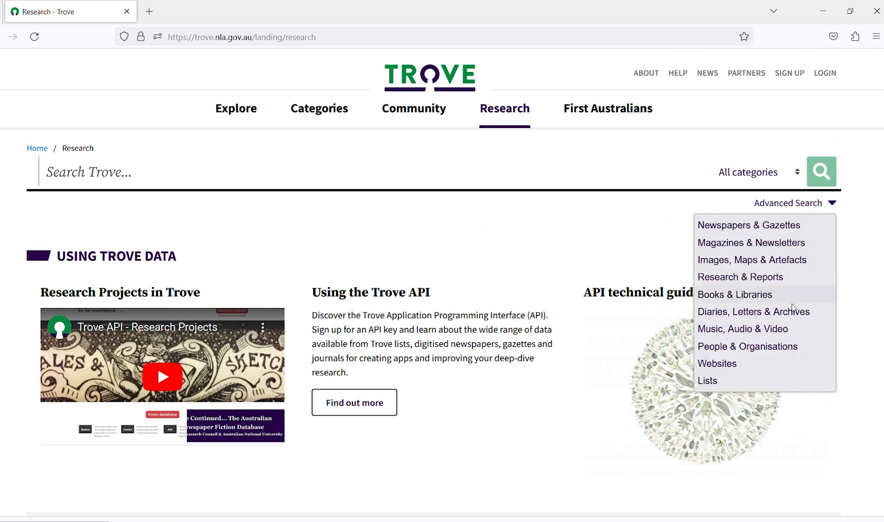
pyautogui.click(742, 329)
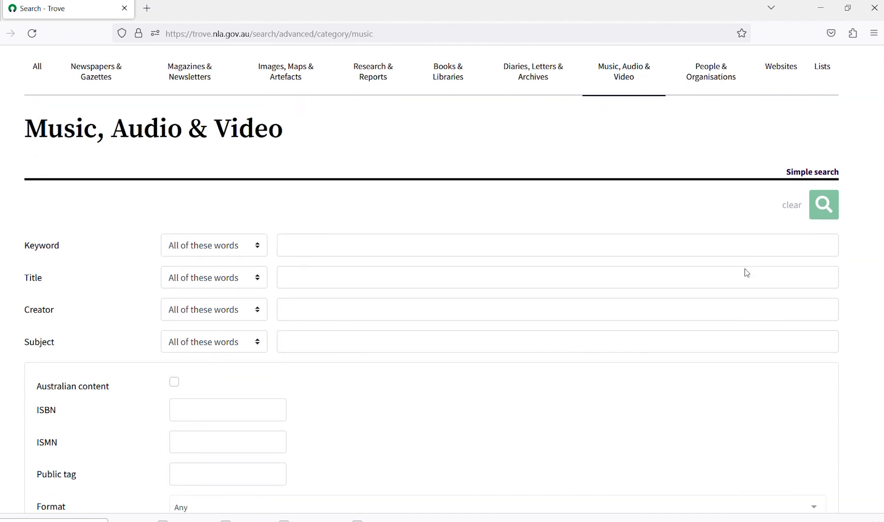
pyautogui.scroll(-3)
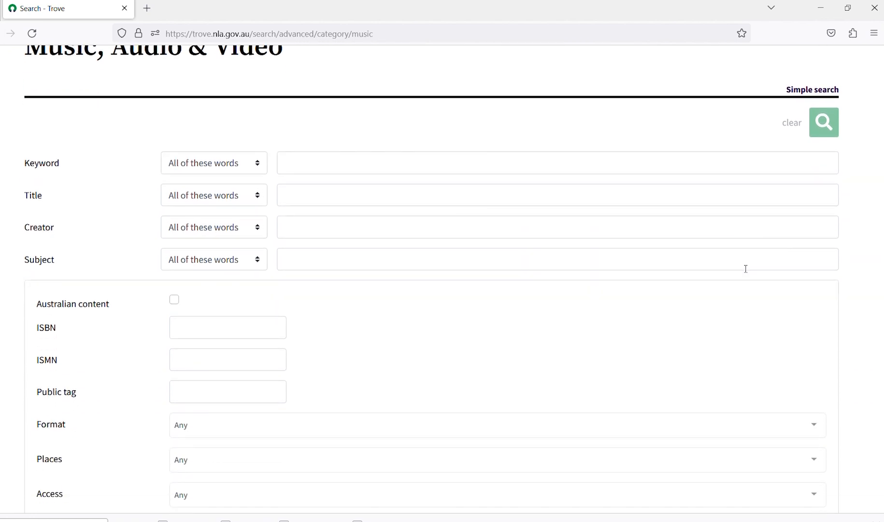
pyautogui.scroll(-3)
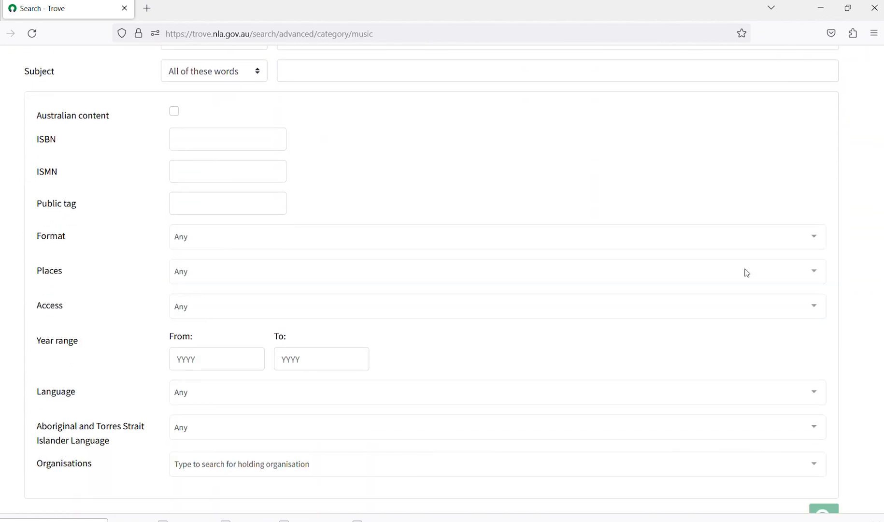
pyautogui.scroll(3)
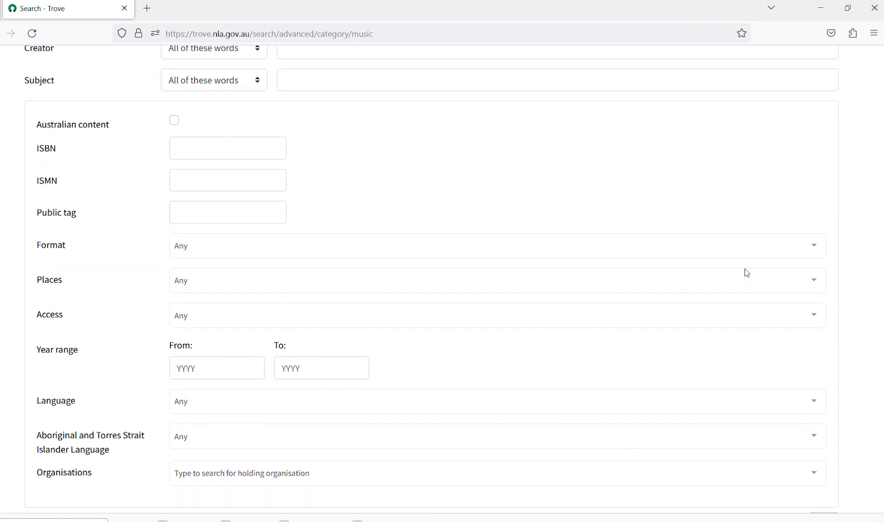
pyautogui.scroll(3)
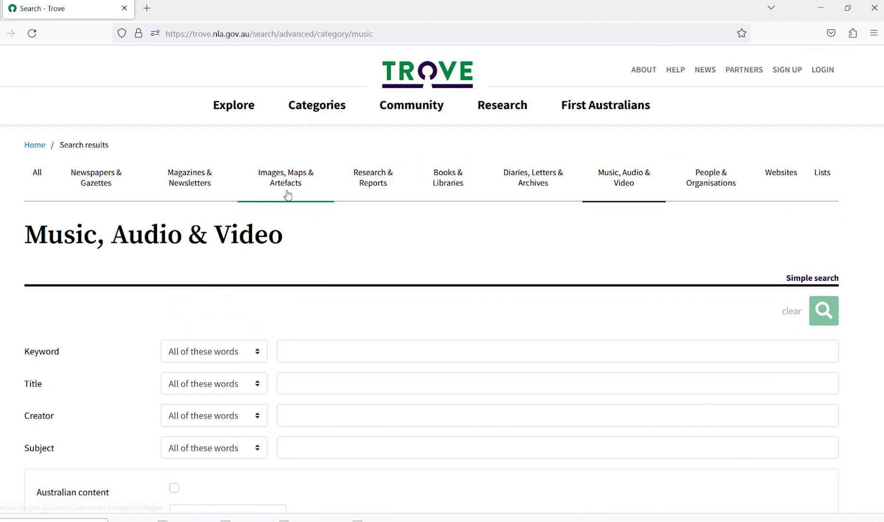
# - Review the Images, Maps & Artefacts advanced search fields, then go to Trove's Help pages
pyautogui.click(285, 177)
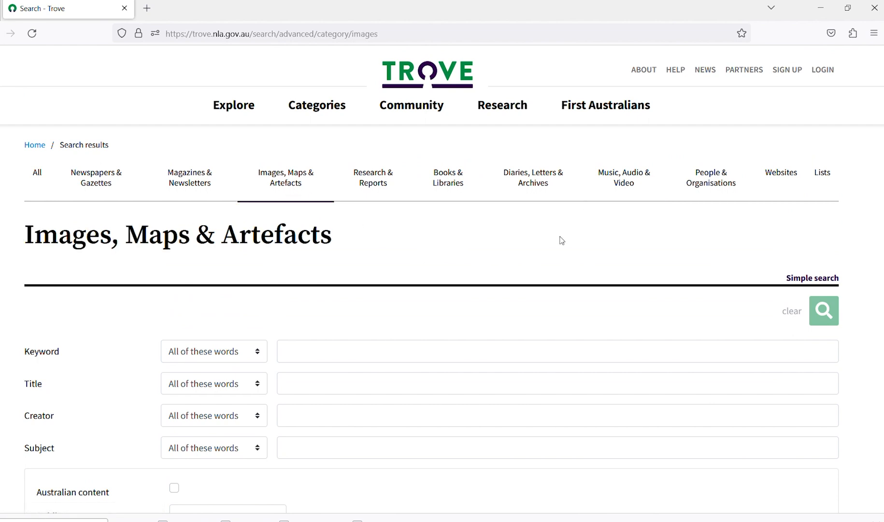
pyautogui.scroll(-3)
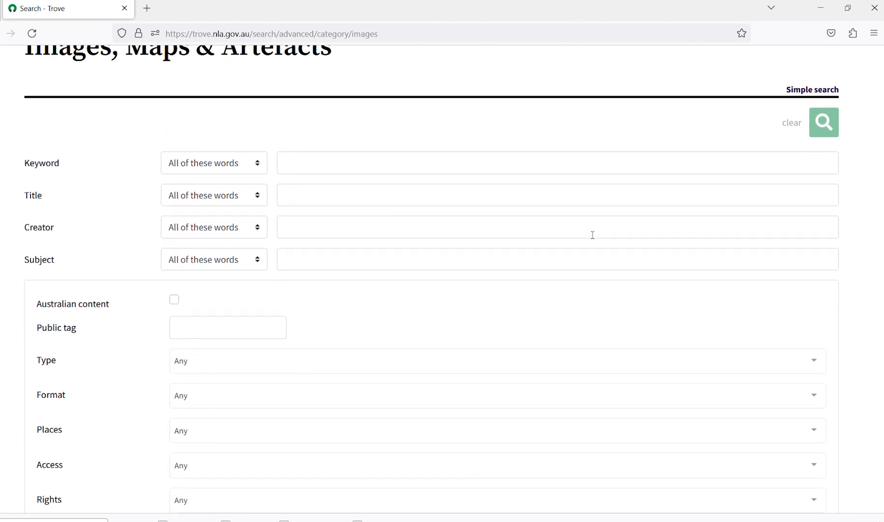
pyautogui.scroll(-3)
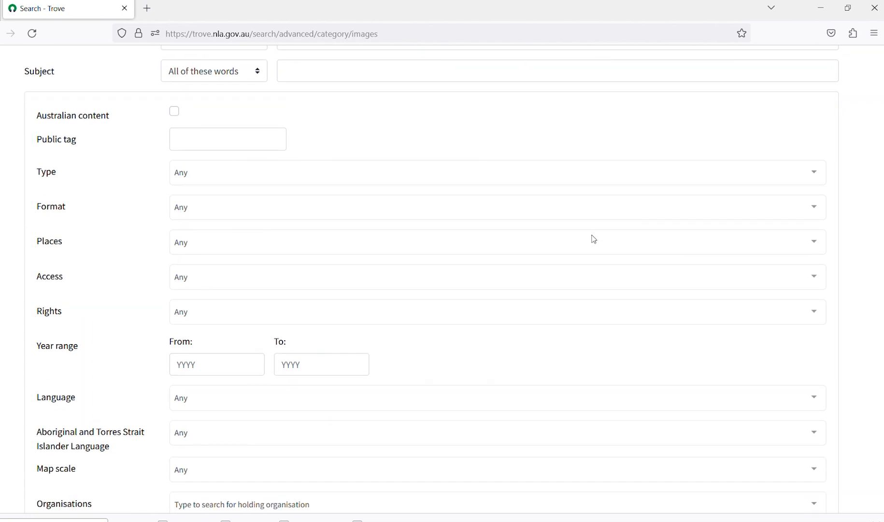
pyautogui.scroll(-3)
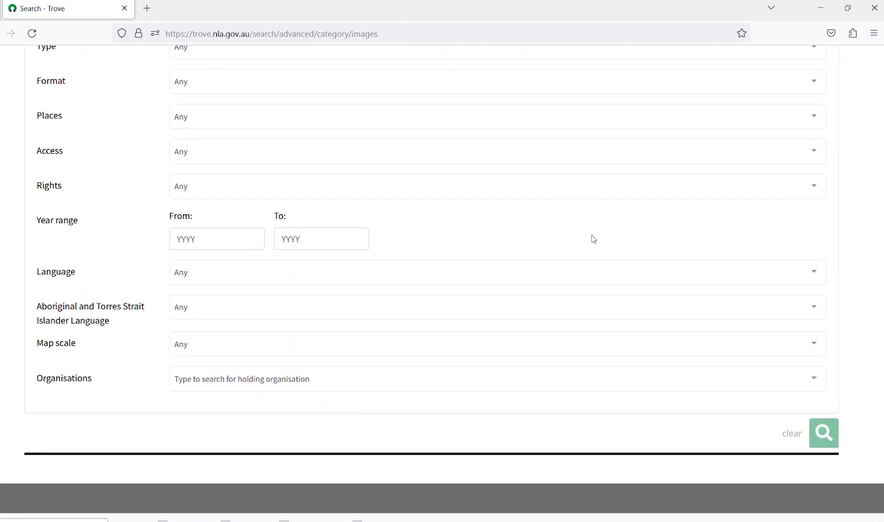
pyautogui.scroll(3)
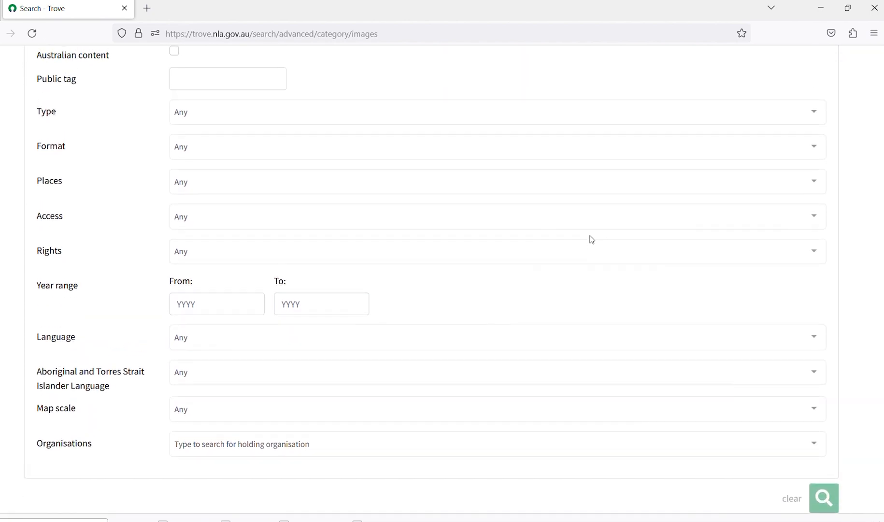
pyautogui.scroll(3)
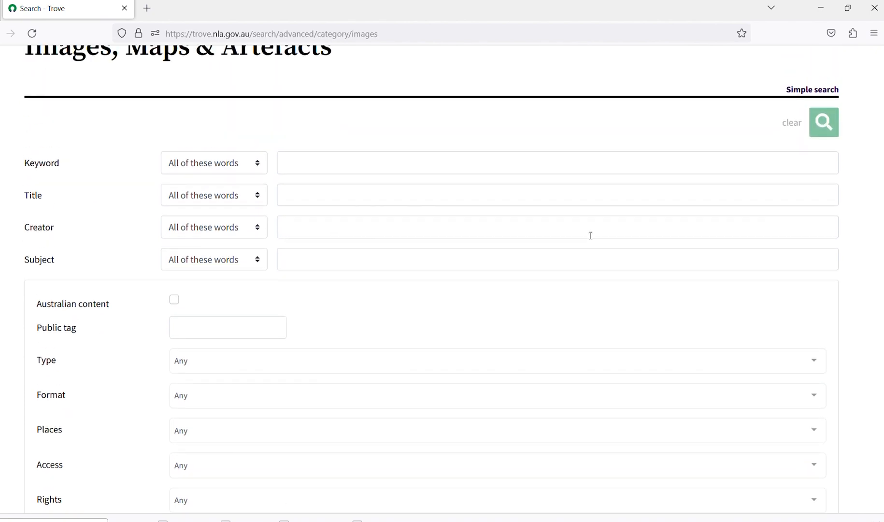
pyautogui.scroll(3)
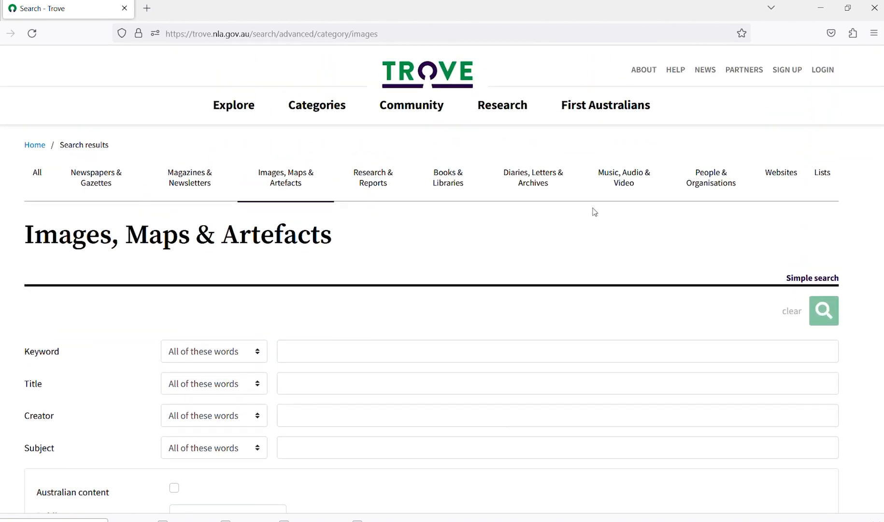
pyautogui.moveTo(675, 69)
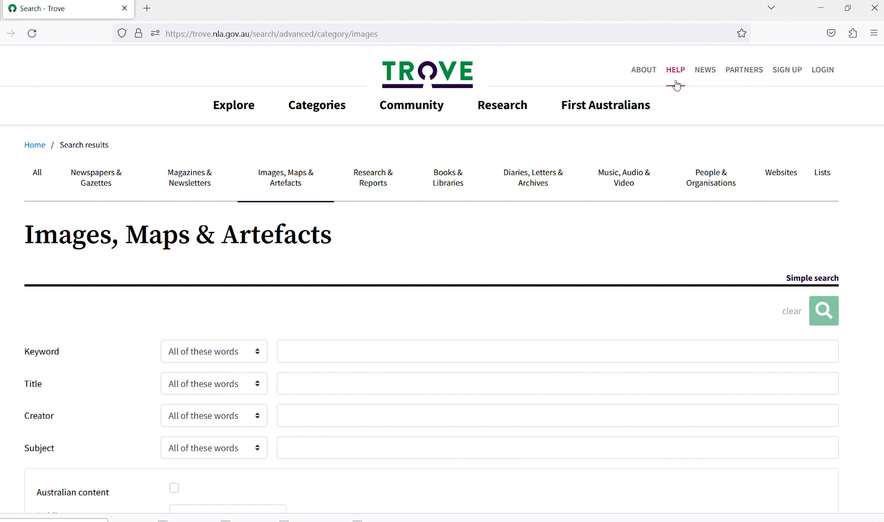
pyautogui.click(675, 70)
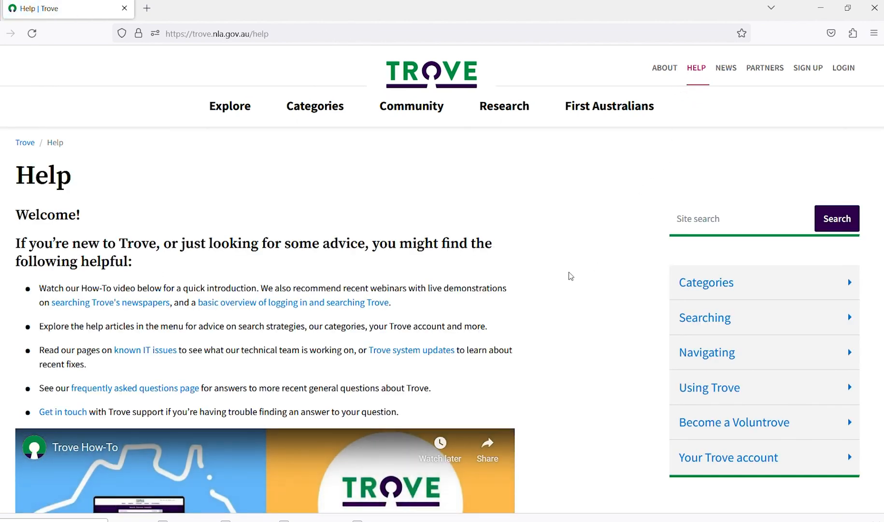
pyautogui.moveTo(704, 318)
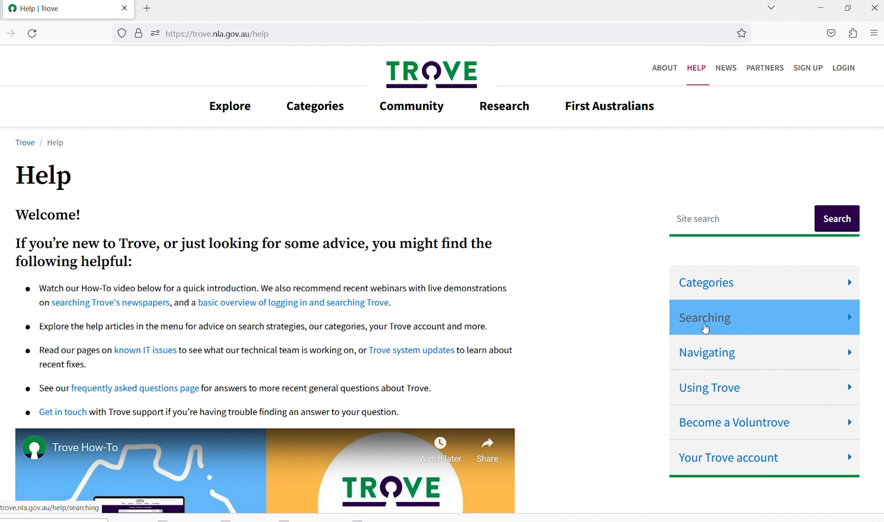
# - Read the Searching help article on complex search queries, then return to Research
pyautogui.click(704, 317)
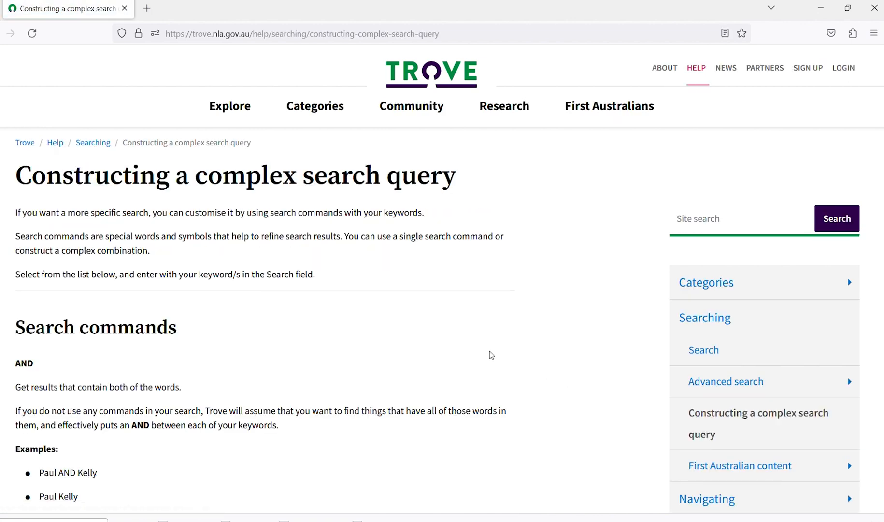
pyautogui.scroll(-3)
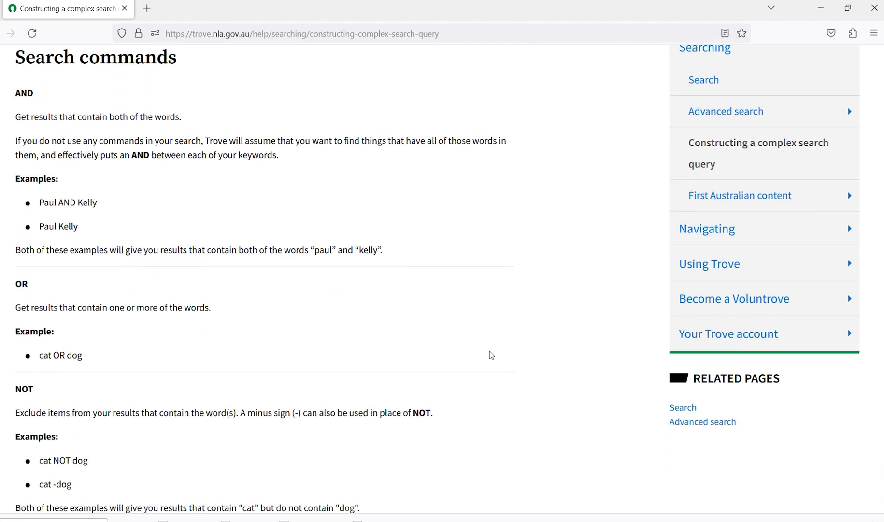
pyautogui.scroll(-3)
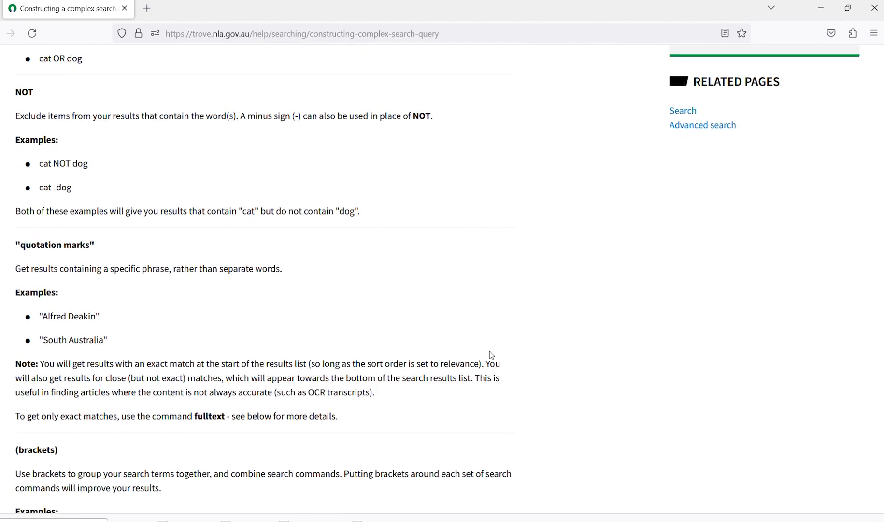
pyautogui.scroll(3)
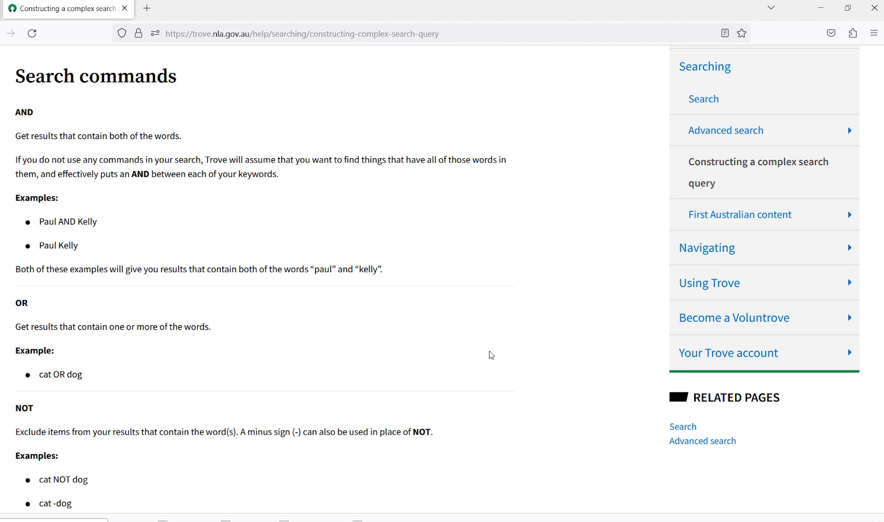
pyautogui.scroll(3)
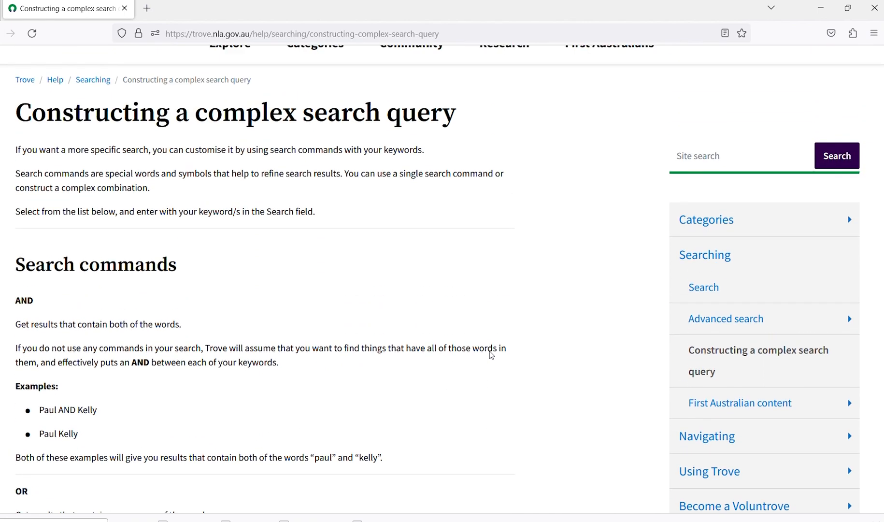
pyautogui.scroll(3)
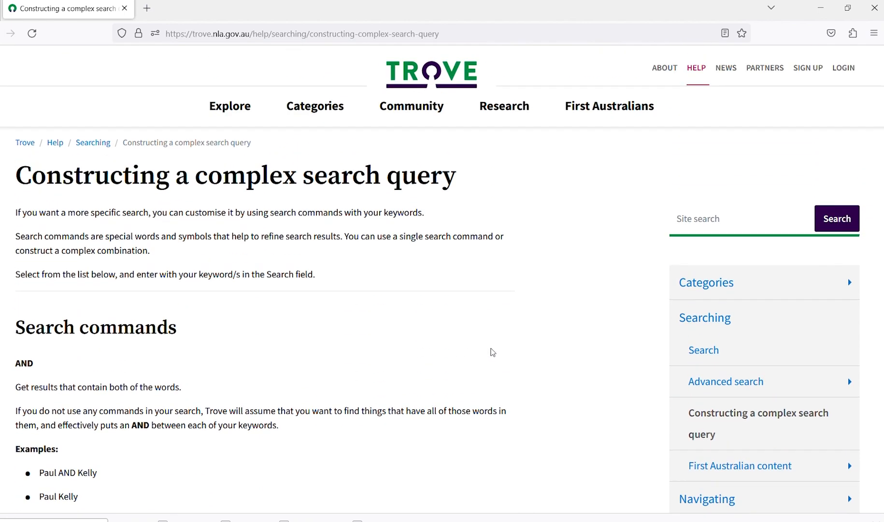
pyautogui.moveTo(498, 136)
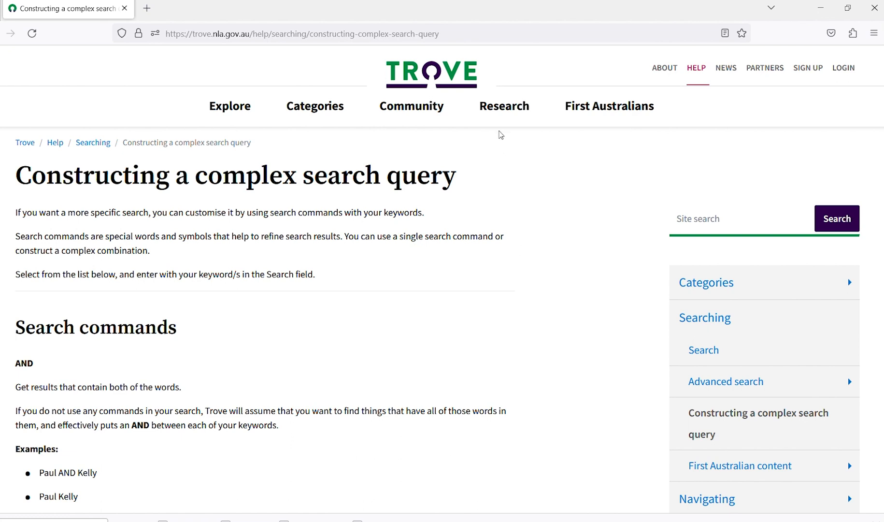
pyautogui.click(503, 106)
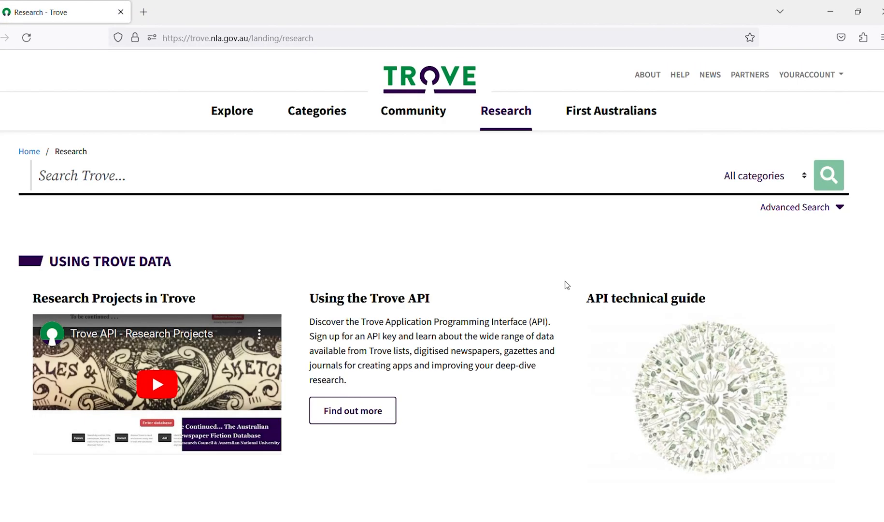
# - From the Using the API guide's section 3, launch the Trove API v3.0 Beta interface
pyautogui.scroll(-3)
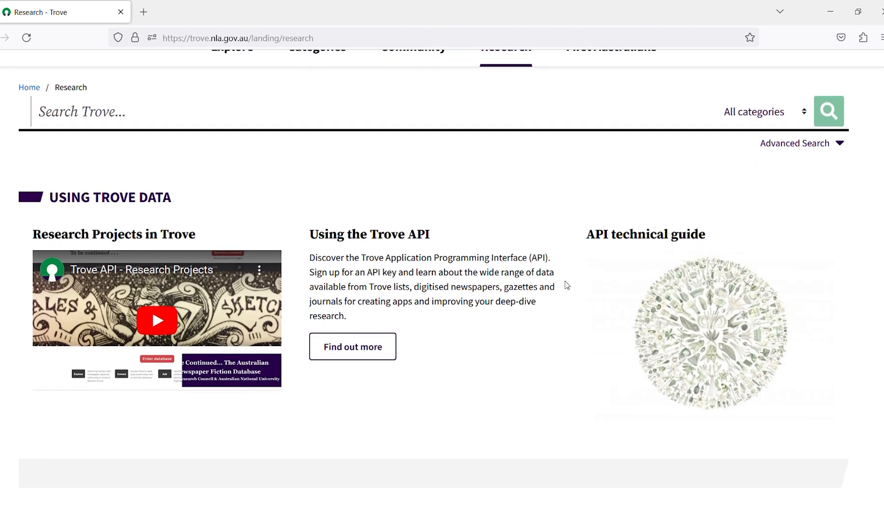
pyautogui.moveTo(352, 345)
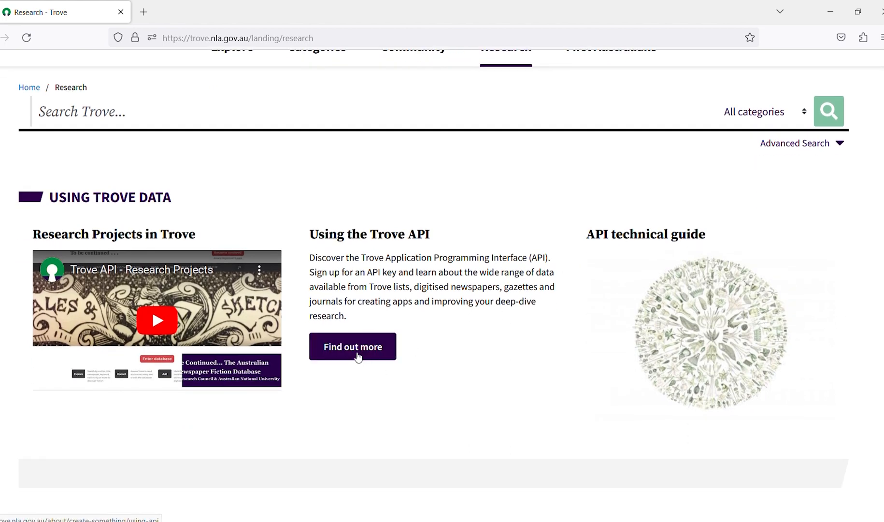
pyautogui.click(351, 346)
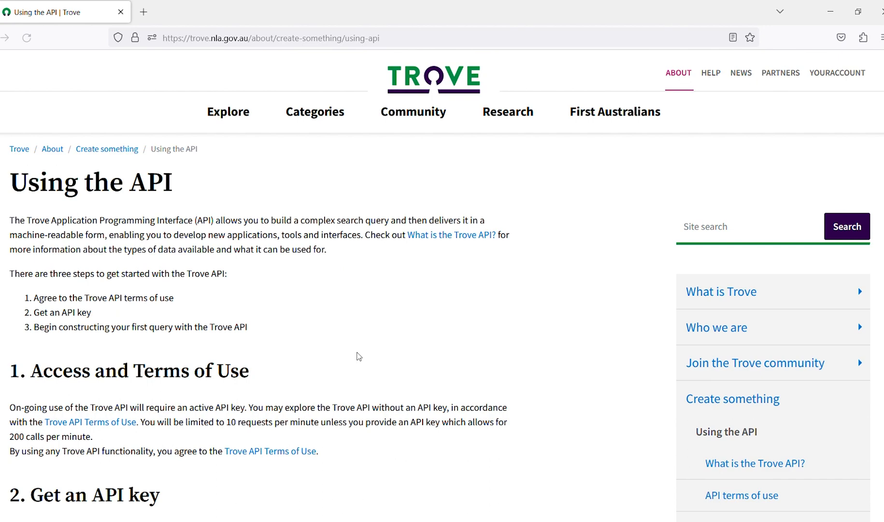
pyautogui.scroll(-3)
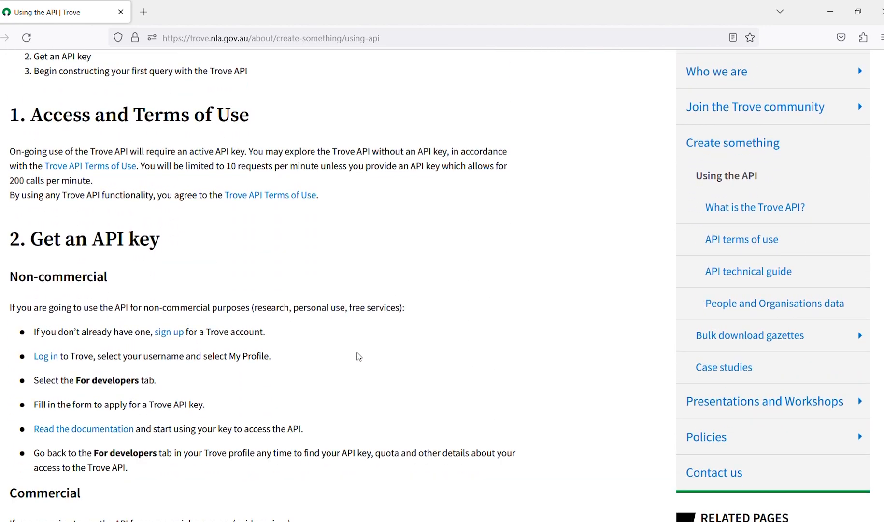
pyautogui.scroll(-3)
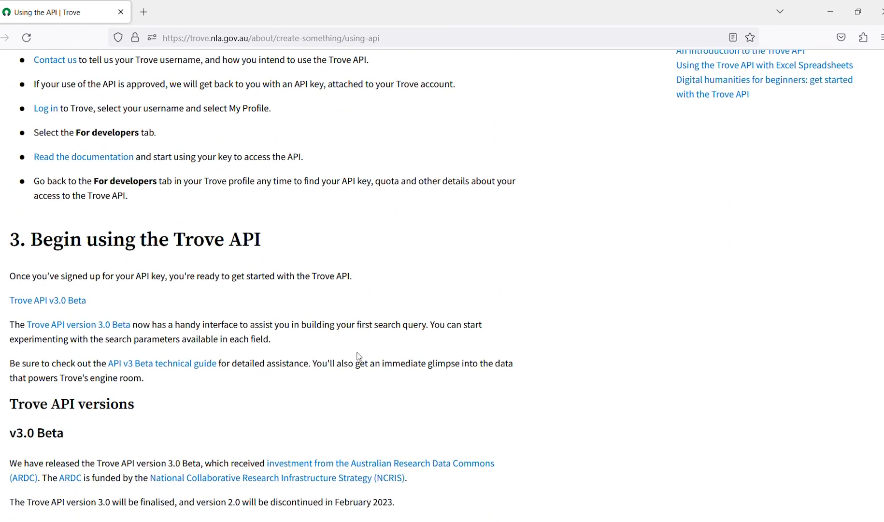
pyautogui.moveTo(49, 300)
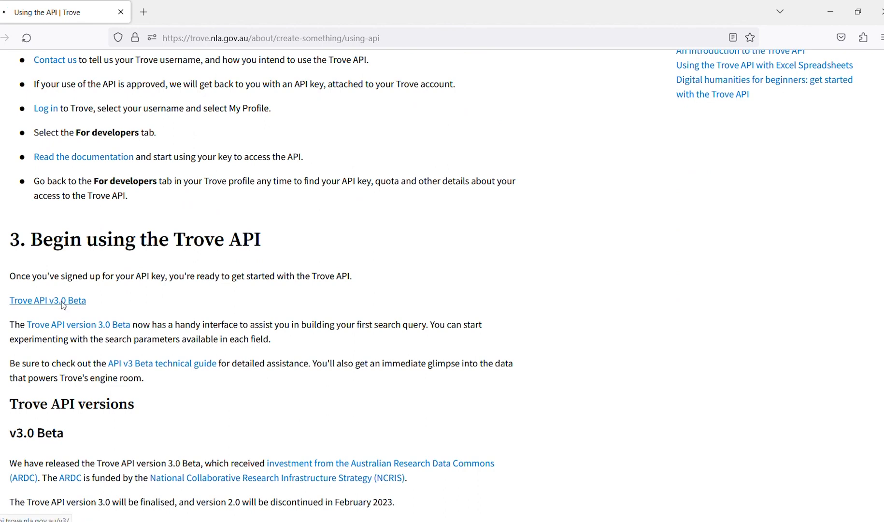
pyautogui.click(48, 299)
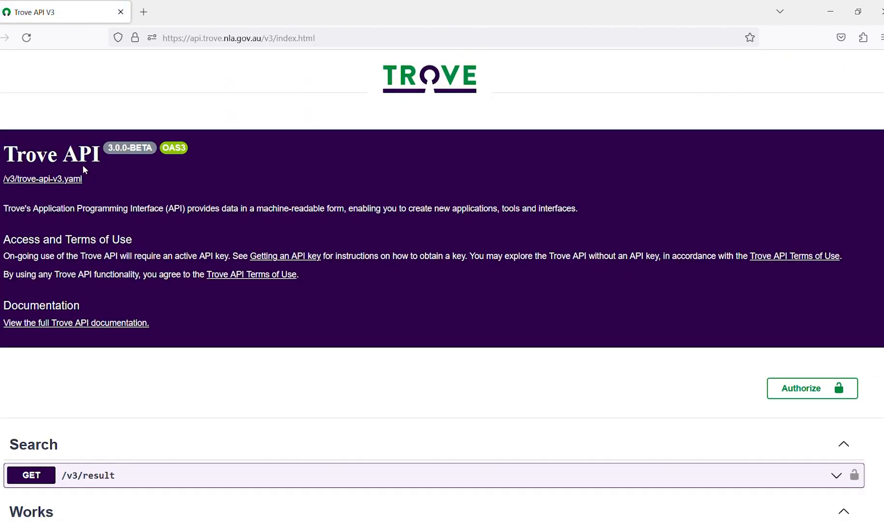
pyautogui.scroll(-3)
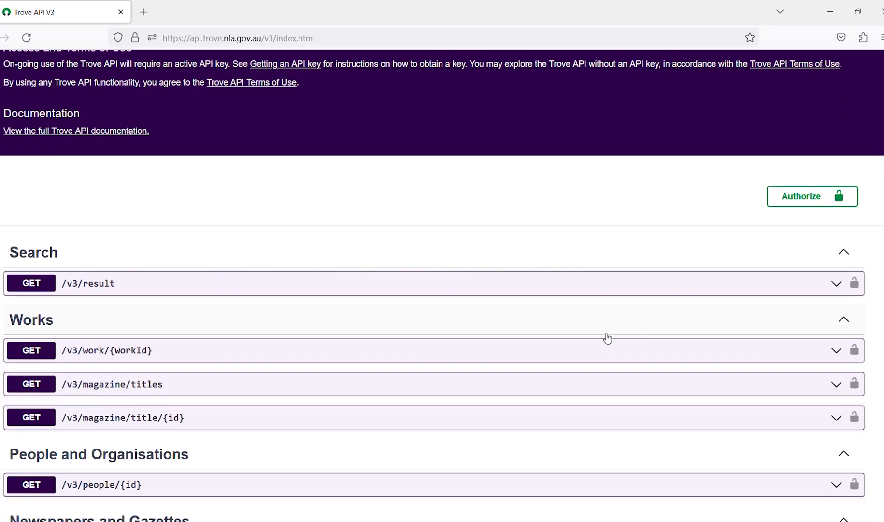
pyautogui.scroll(-3)
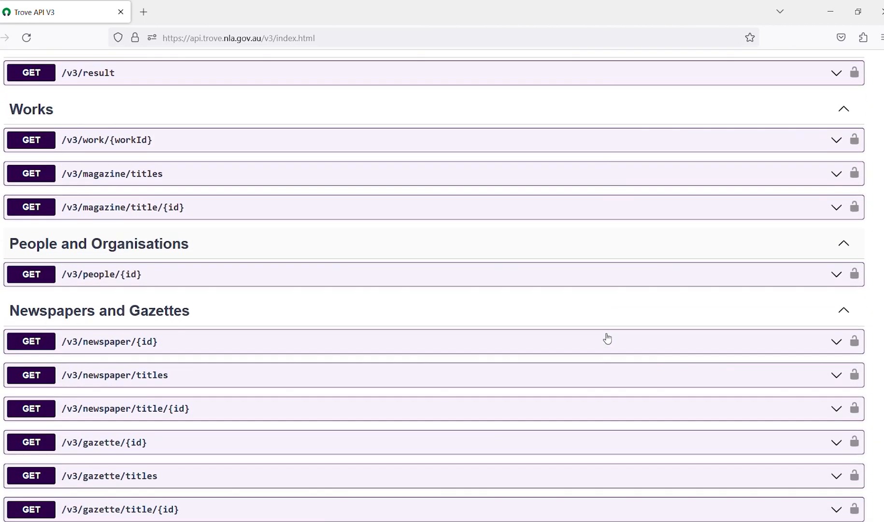
pyautogui.scroll(-3)
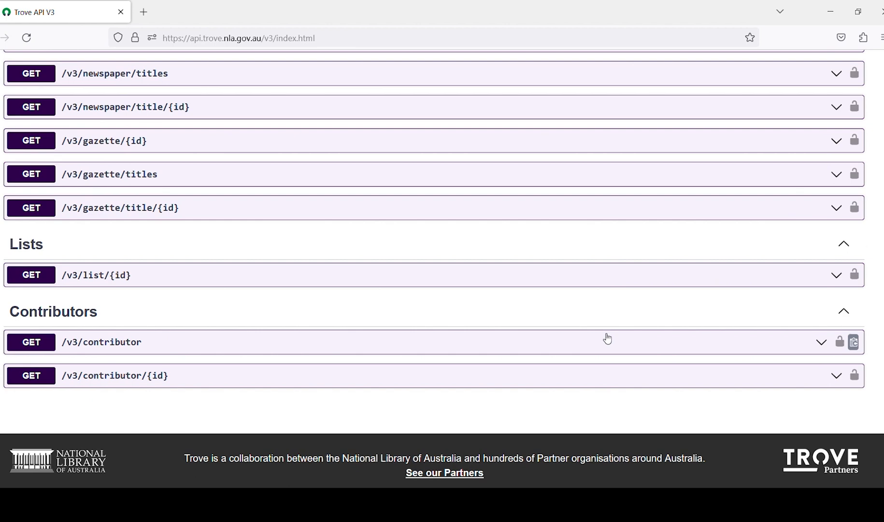
pyautogui.scroll(3)
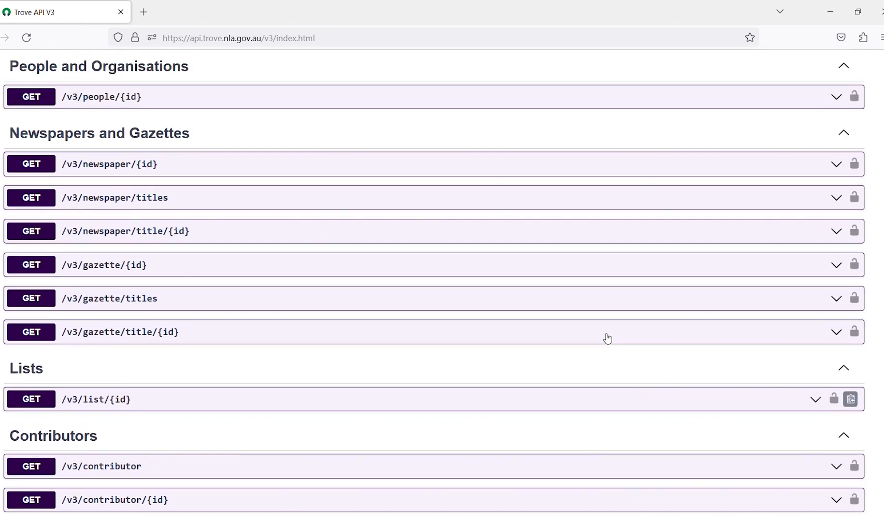
pyautogui.scroll(3)
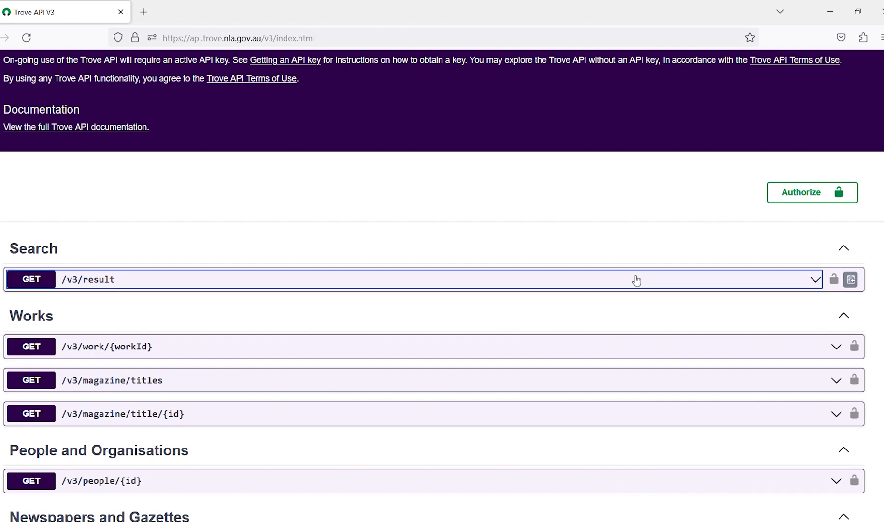
pyautogui.click(394, 279)
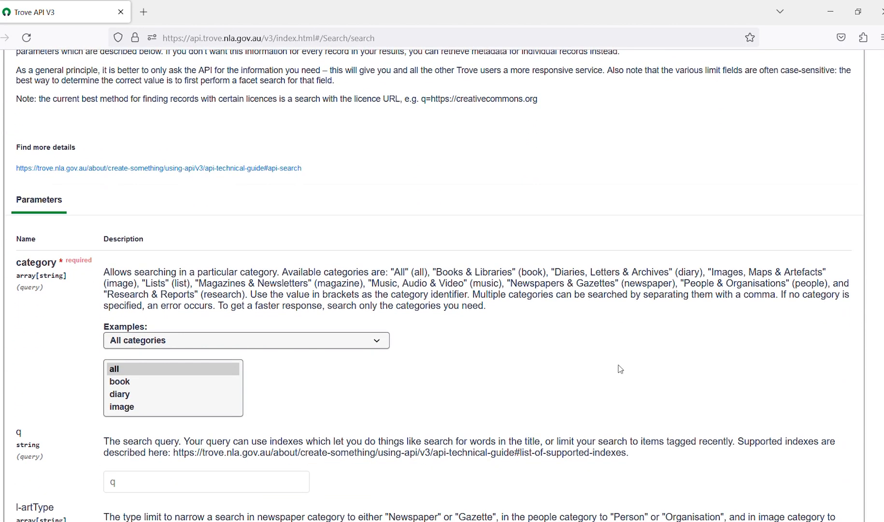
# - Scroll the GET /v3/result endpoint's parameters down to the Execute button and responses
pyautogui.scroll(-3)
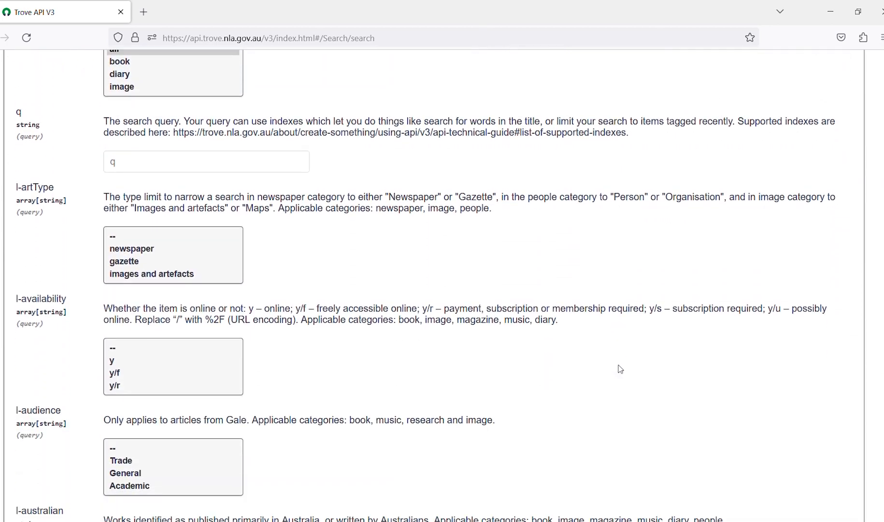
pyautogui.scroll(-3)
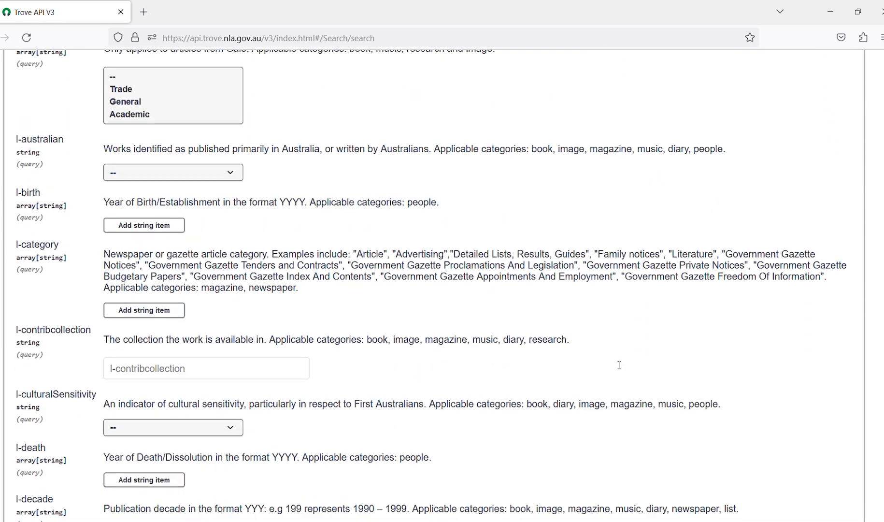
pyautogui.scroll(-3)
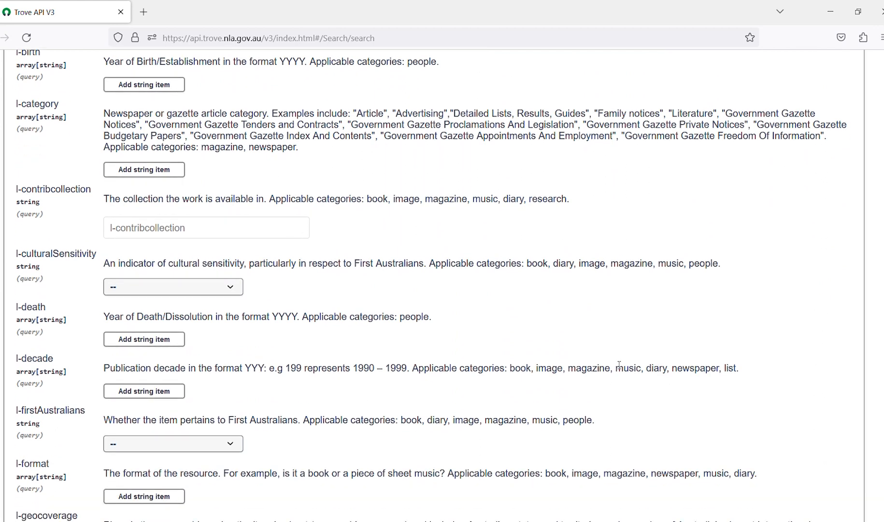
pyautogui.scroll(-3)
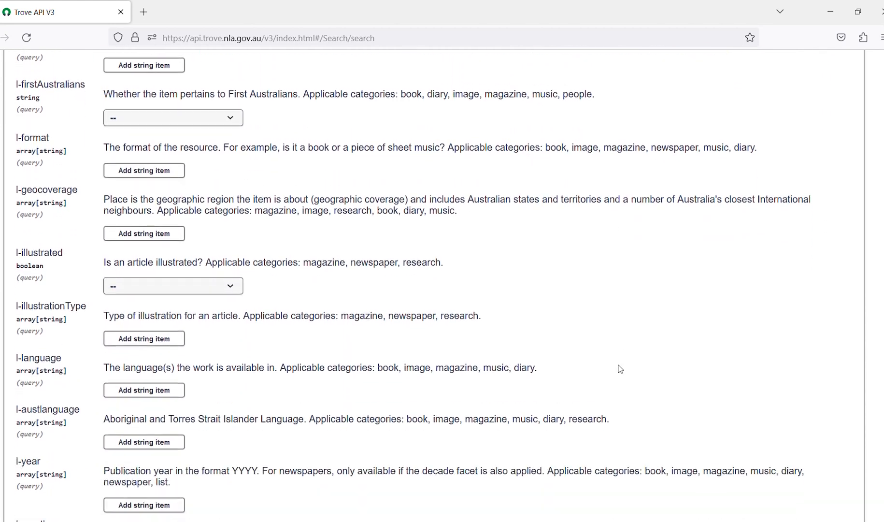
pyautogui.scroll(-3)
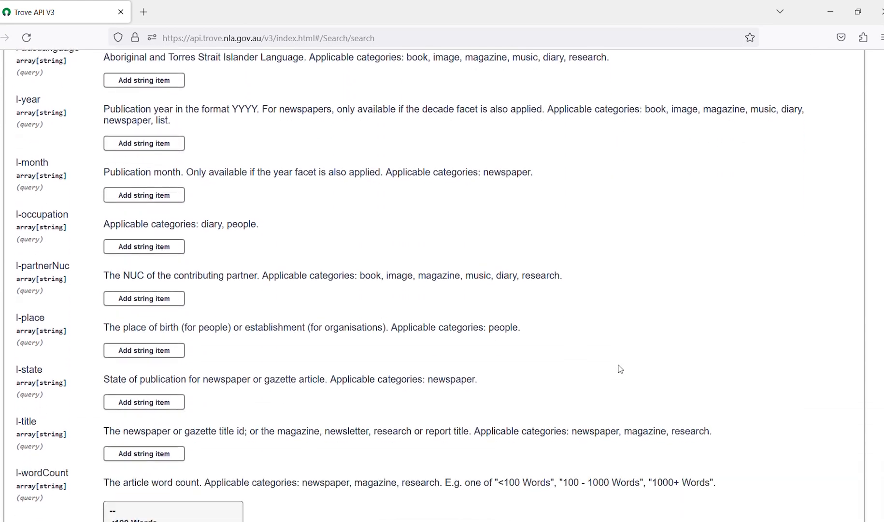
pyautogui.scroll(-3)
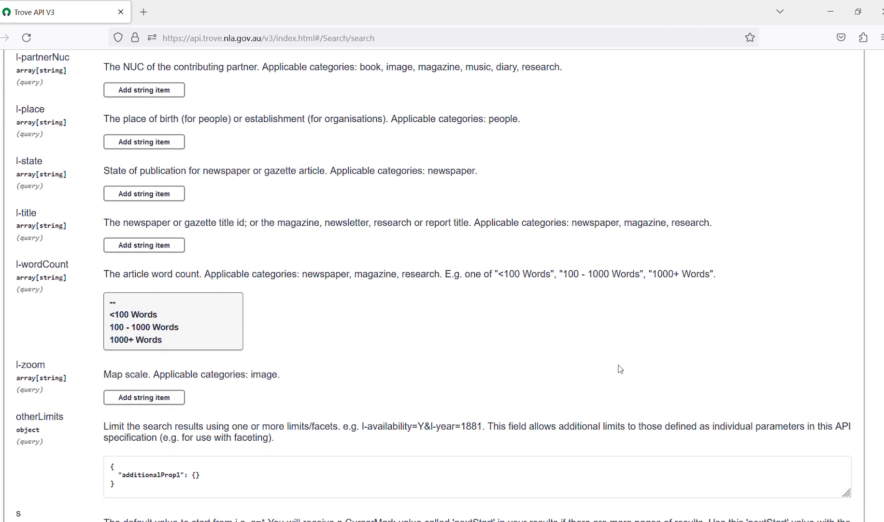
pyautogui.scroll(-3)
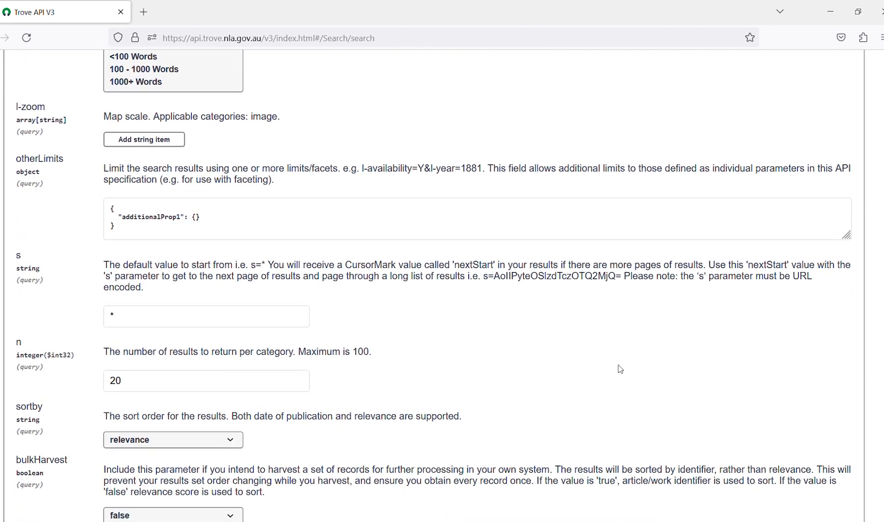
pyautogui.scroll(-3)
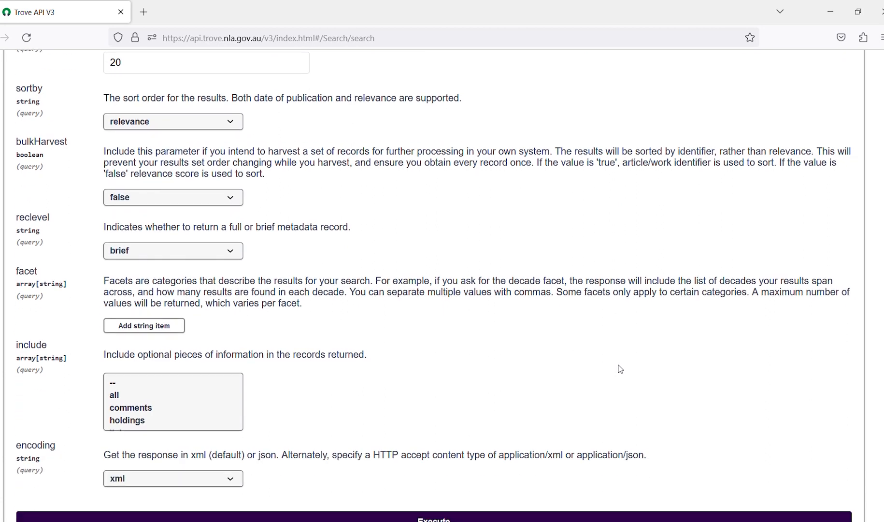
pyautogui.scroll(-3)
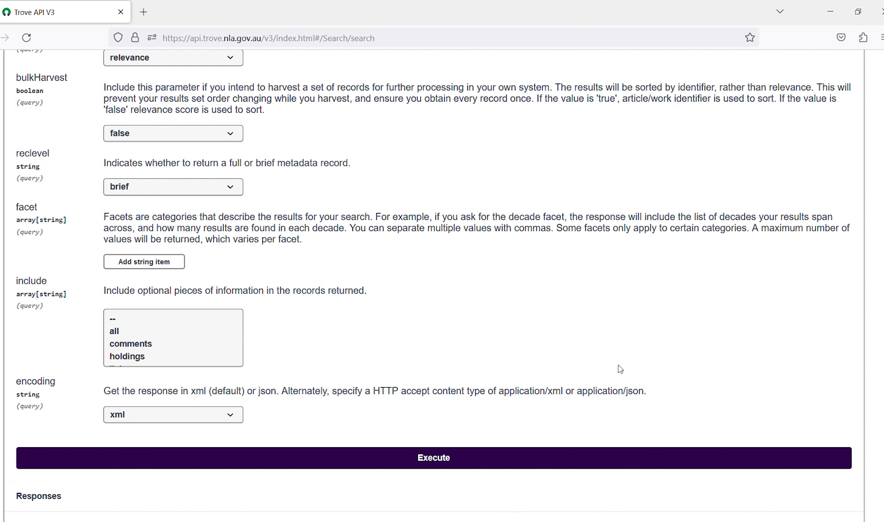
pyautogui.moveTo(575, 463)
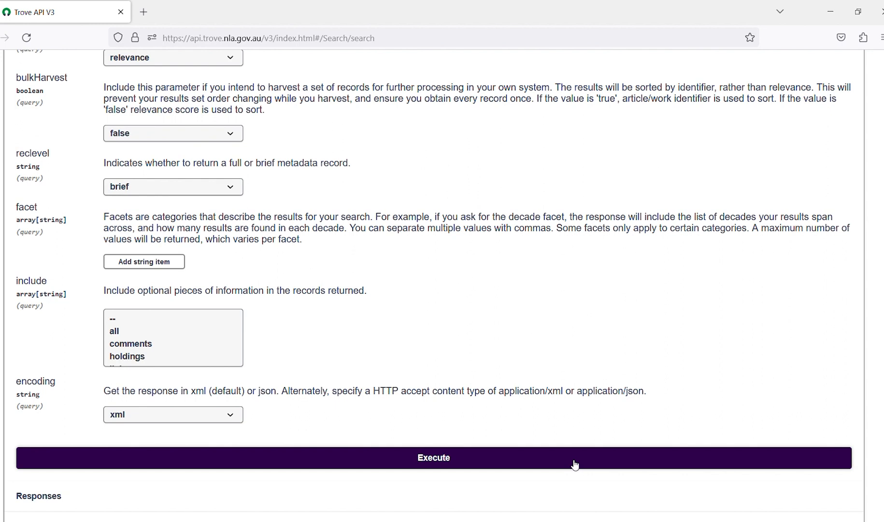
pyautogui.moveTo(228, 415)
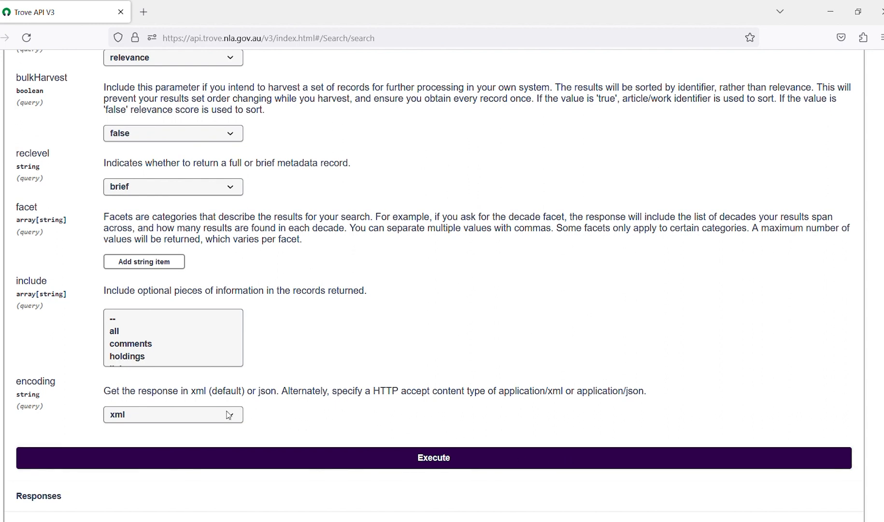
pyautogui.click(173, 414)
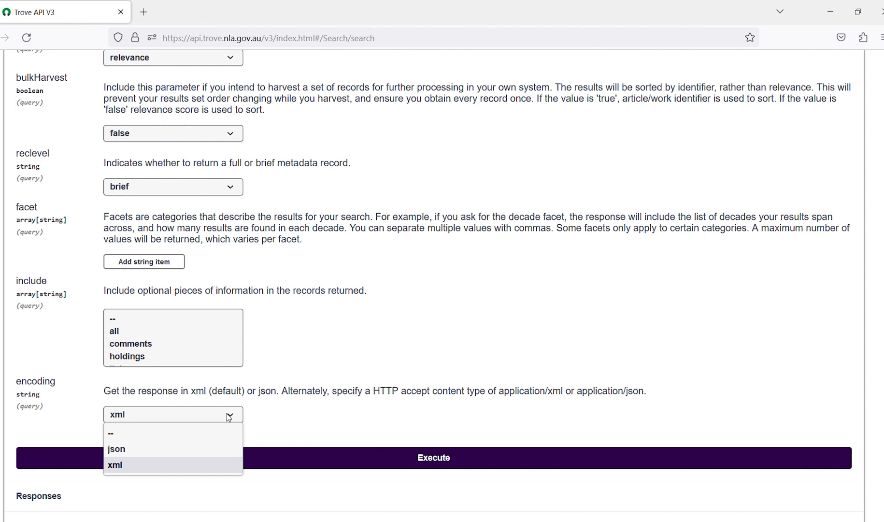
pyautogui.moveTo(221, 447)
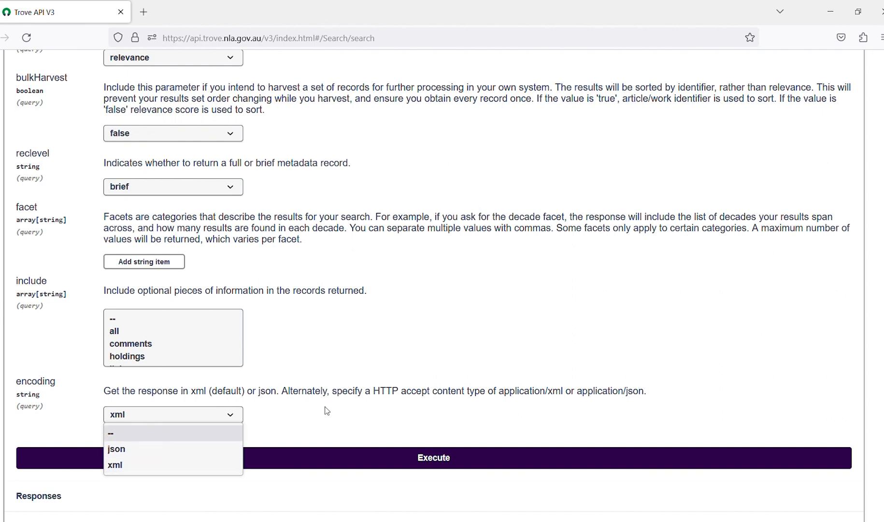
pyautogui.moveTo(429, 402)
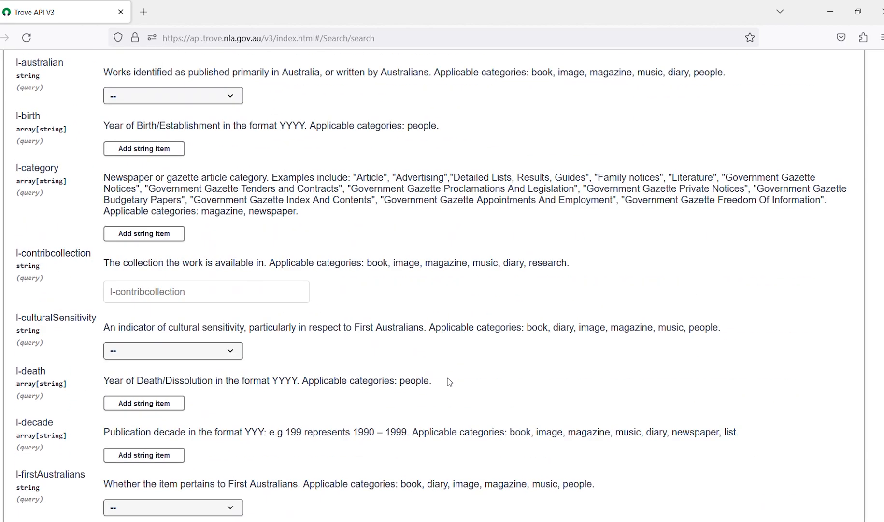
pyautogui.scroll(3)
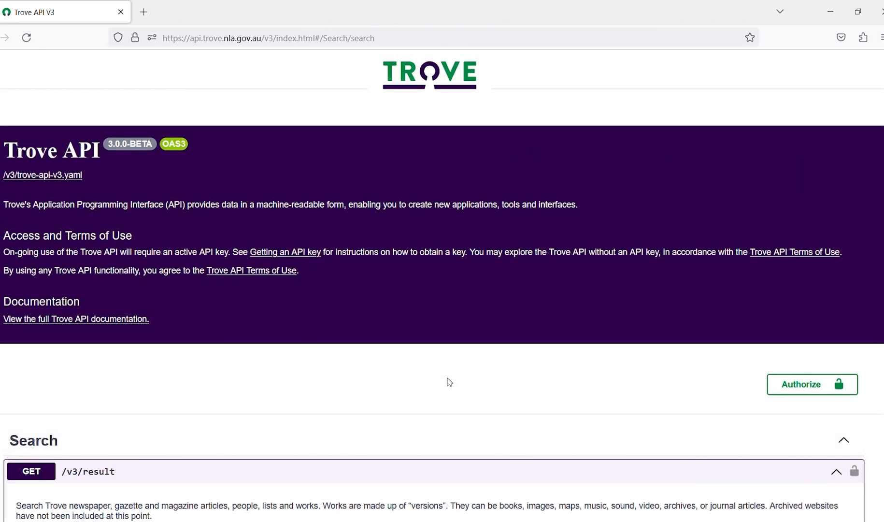
pyautogui.scroll(-3)
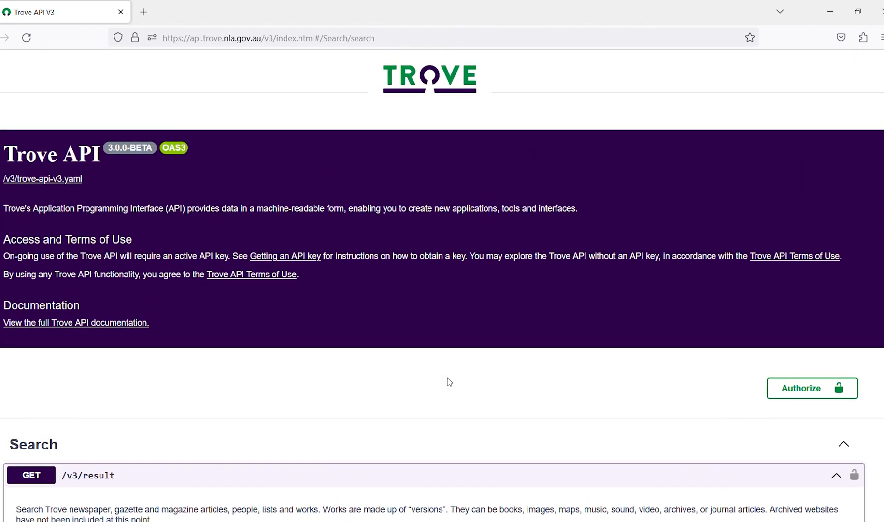
pyautogui.moveTo(463, 362)
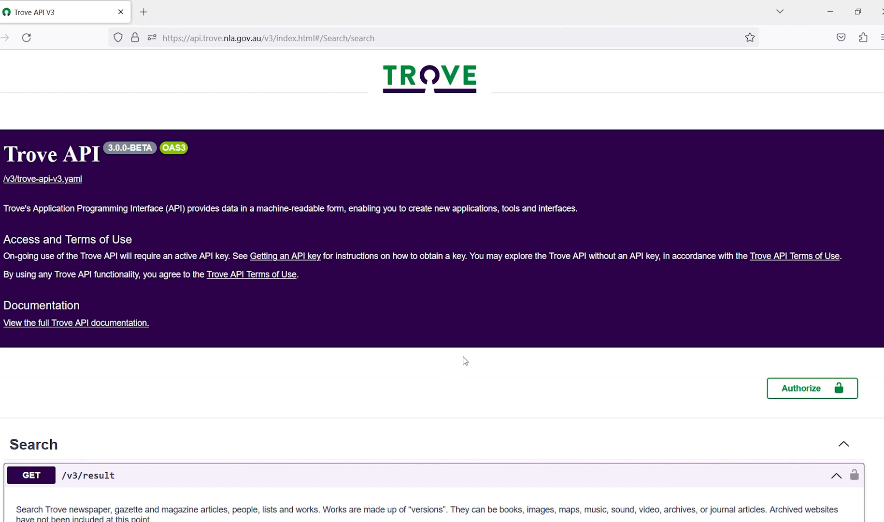
pyautogui.moveTo(528, 336)
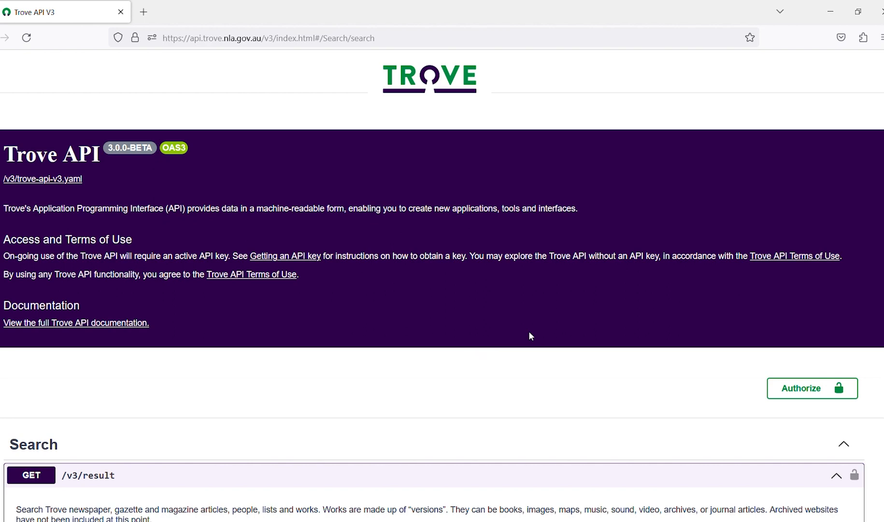
pyautogui.moveTo(795, 255)
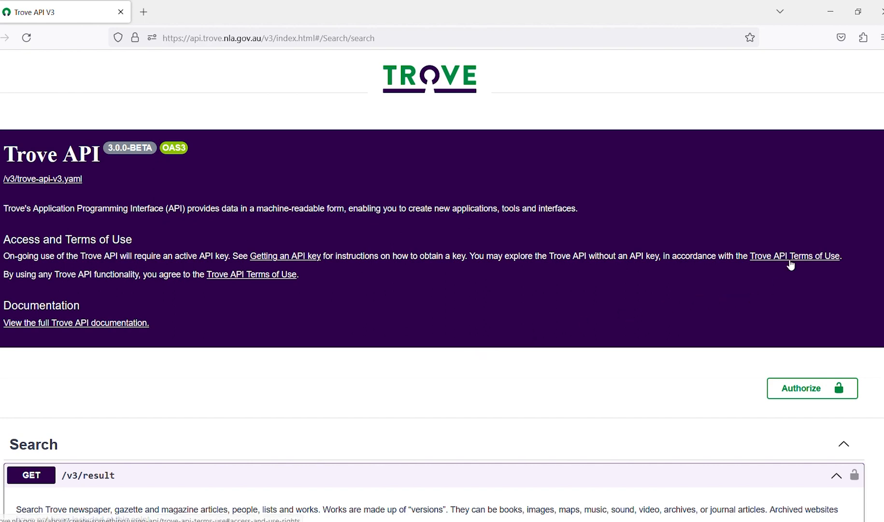
# - Read the Trove API Terms of Use page to its end and back to the top
pyautogui.click(794, 255)
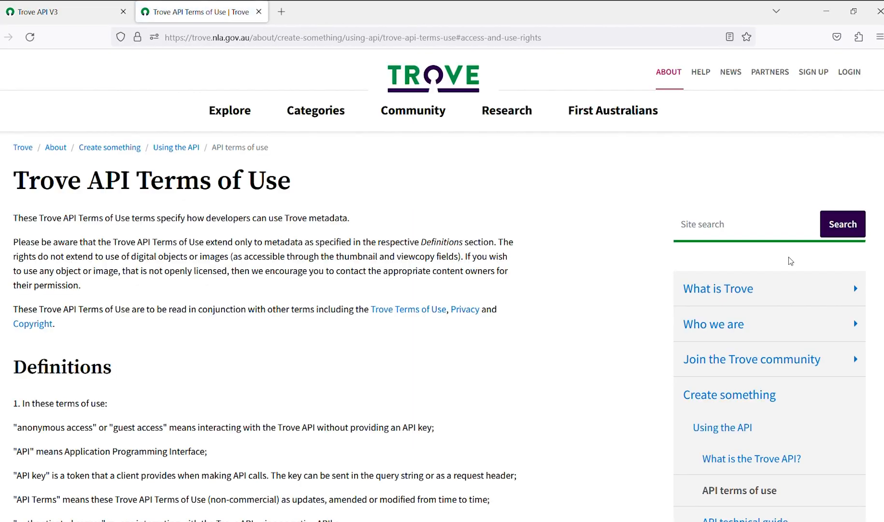
pyautogui.moveTo(220, 192)
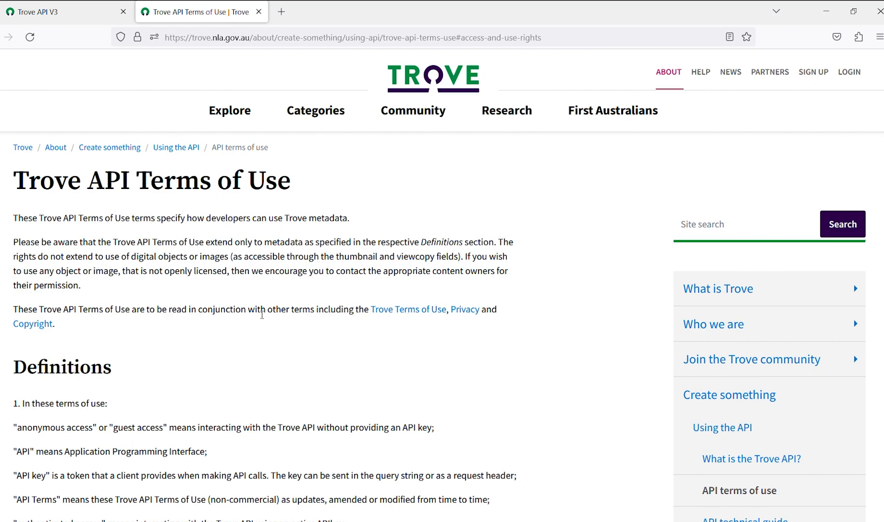
pyautogui.scroll(-3)
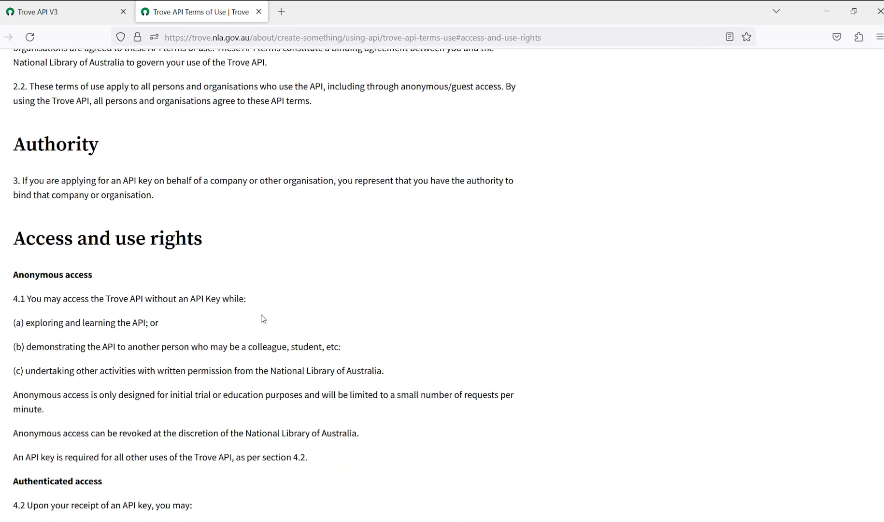
pyautogui.scroll(-3)
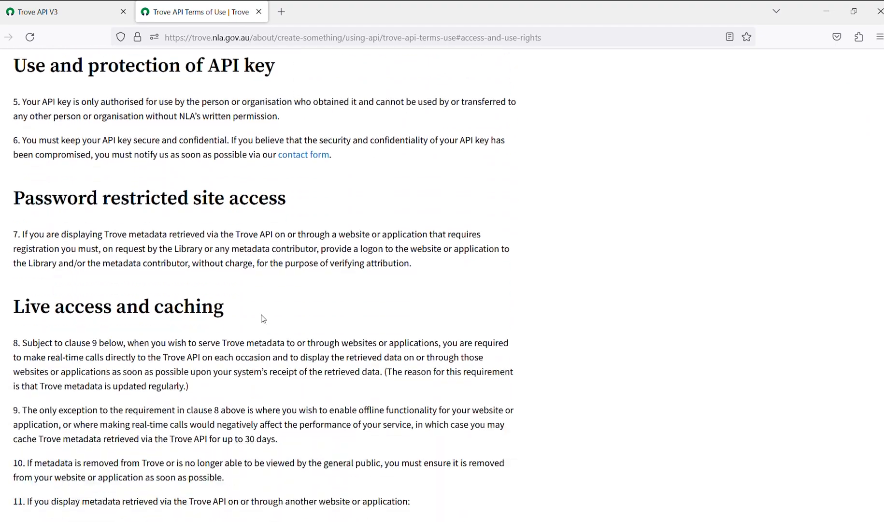
pyautogui.scroll(-3)
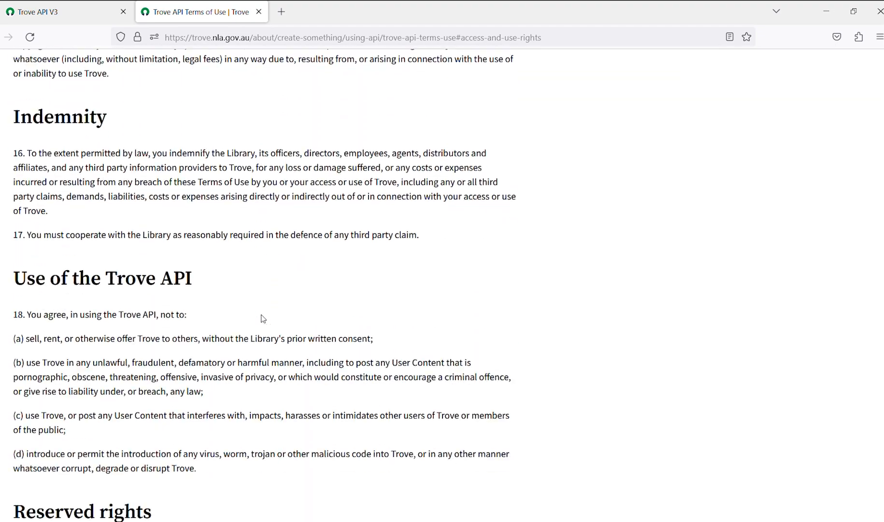
pyautogui.scroll(-3)
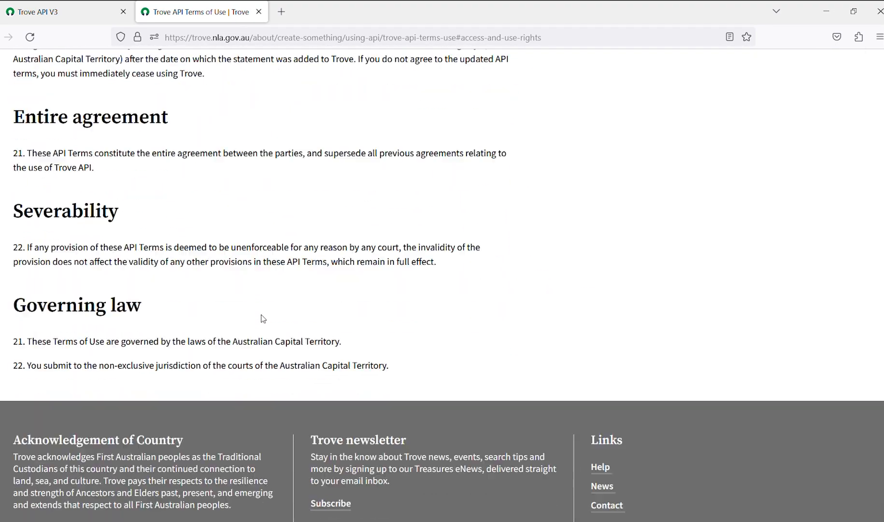
pyautogui.scroll(3)
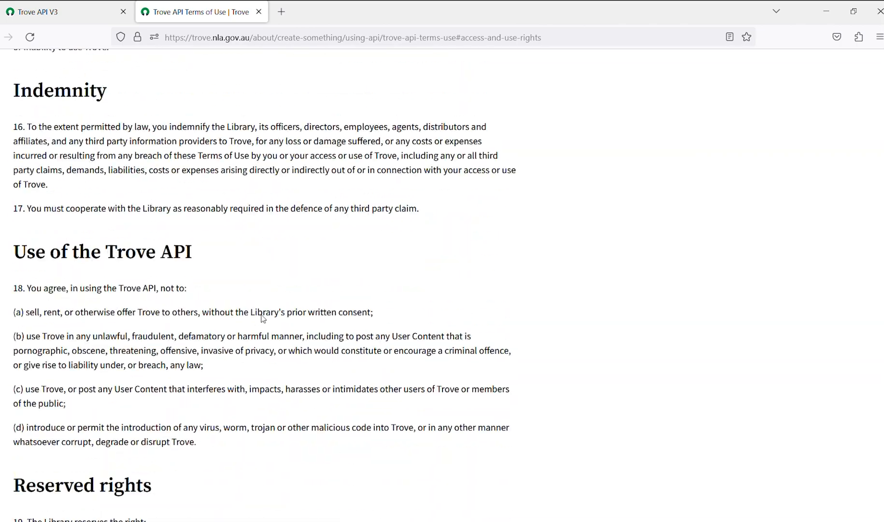
pyautogui.scroll(3)
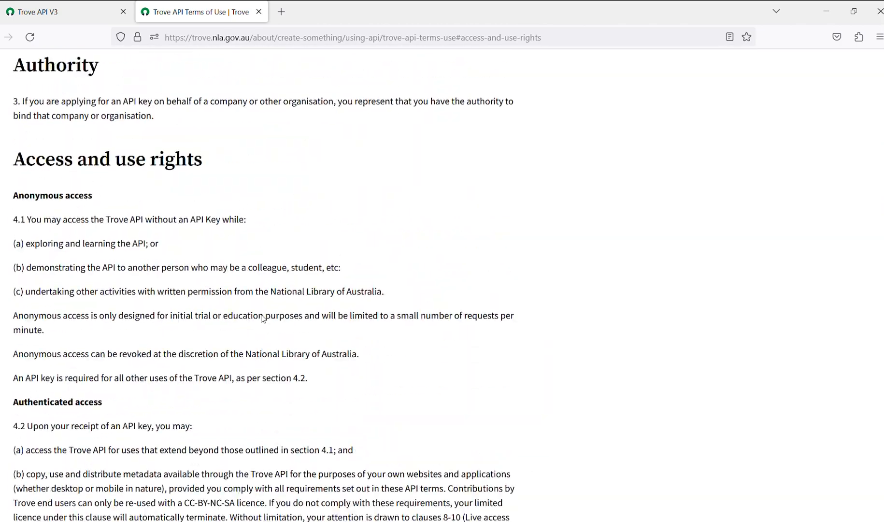
pyautogui.scroll(3)
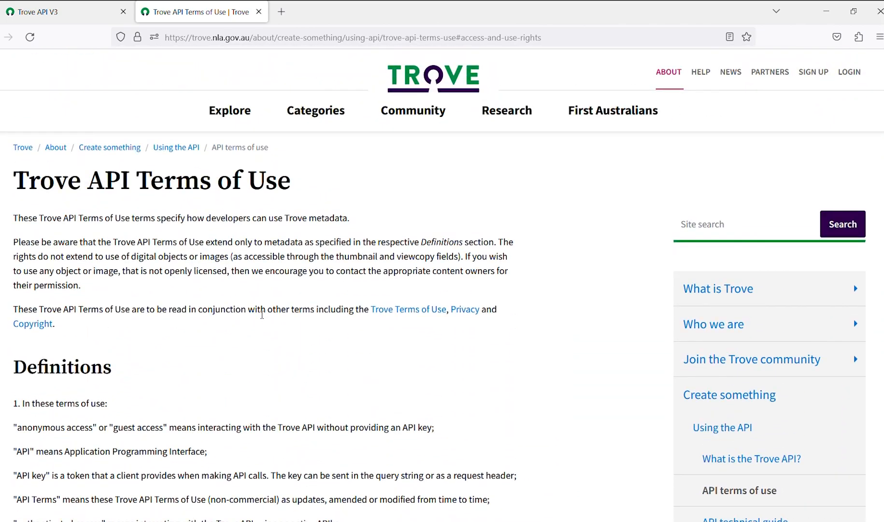
pyautogui.moveTo(754, 144)
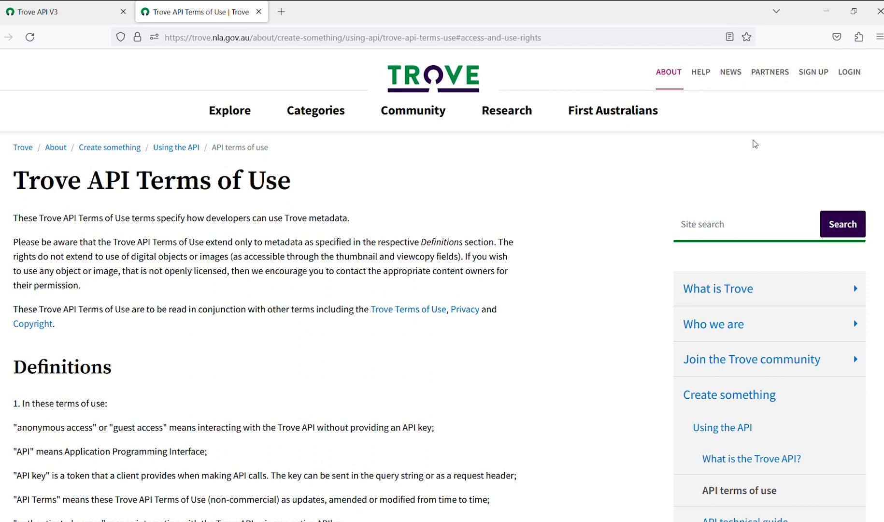
pyautogui.moveTo(813, 72)
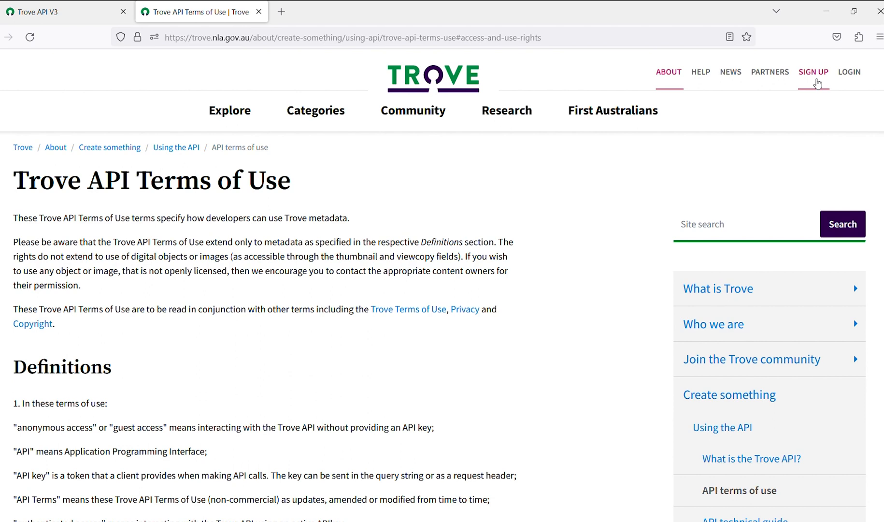
pyautogui.moveTo(848, 72)
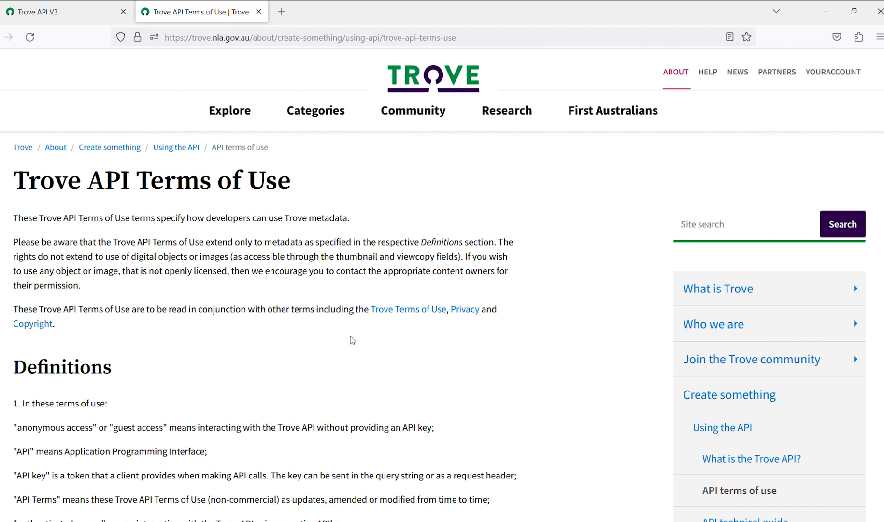
pyautogui.moveTo(833, 71)
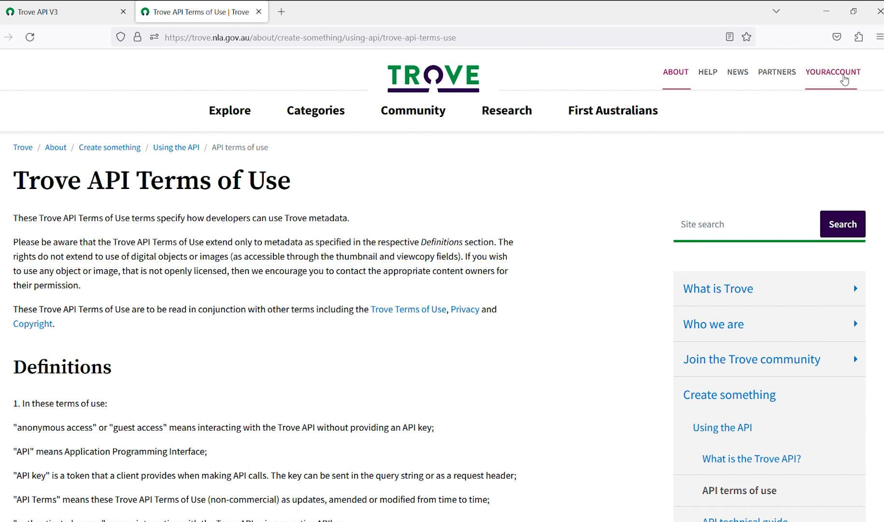
# - Open the account profile's For Developers section with the API access application form
pyautogui.click(833, 72)
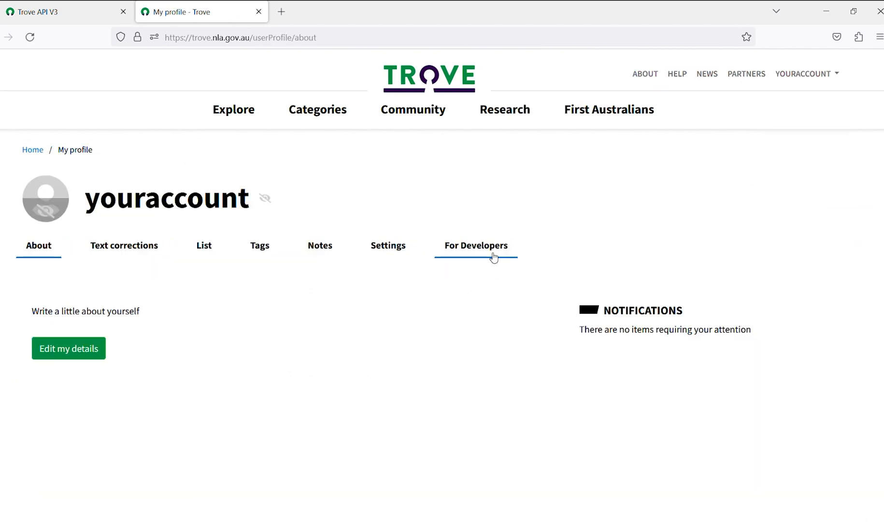
pyautogui.click(475, 244)
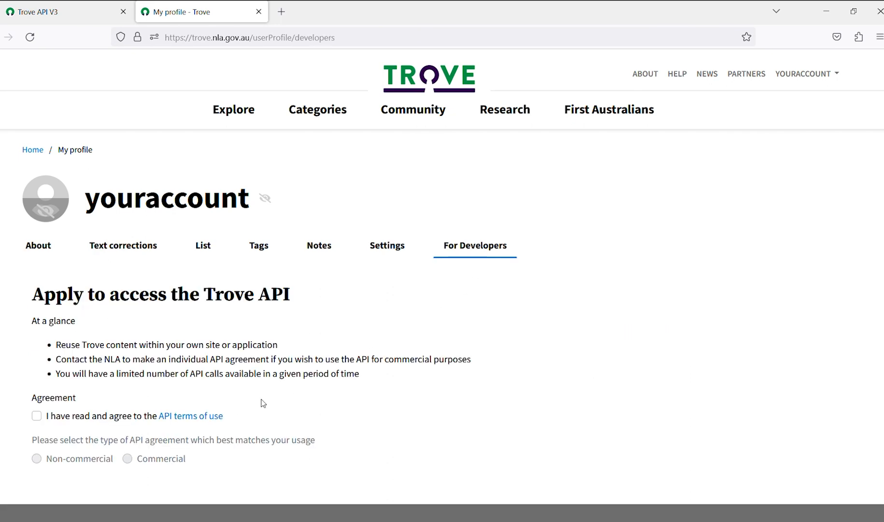
pyautogui.moveTo(80, 425)
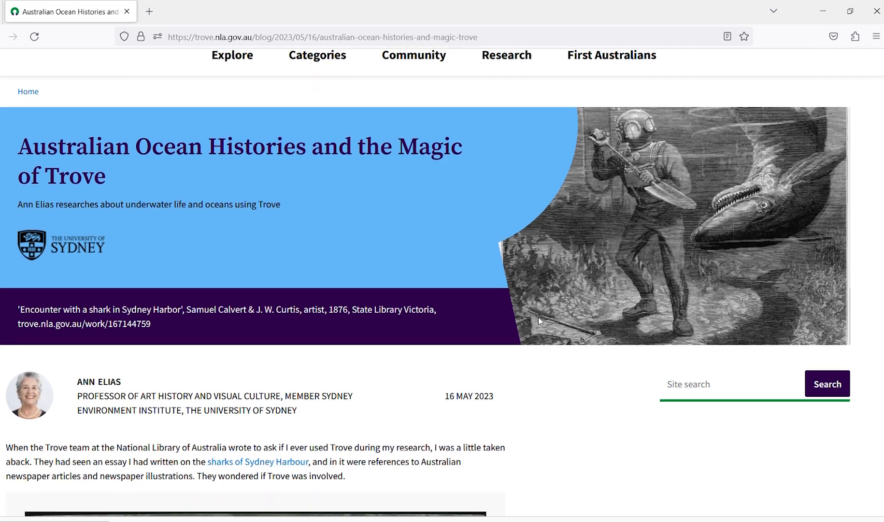
# - Scroll down through the opening of the 'Australian Ocean Histories and the Magic of Trove' article
pyautogui.scroll(-3)
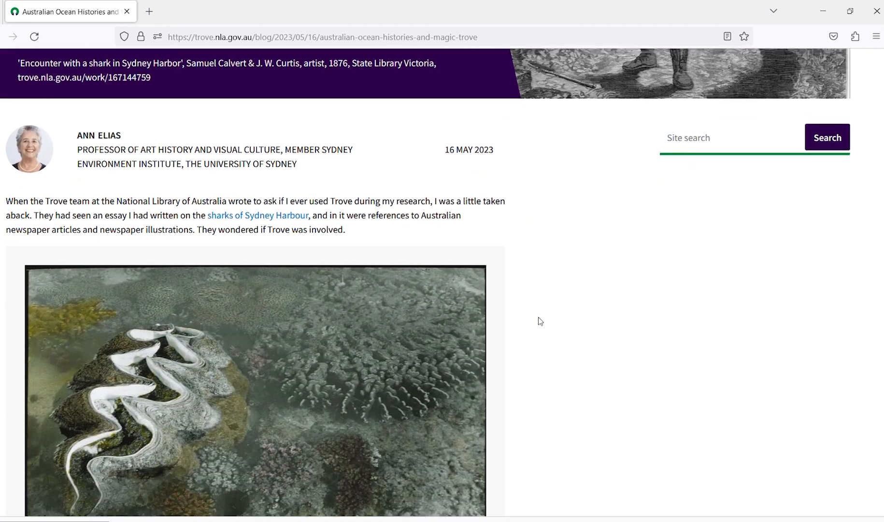
pyautogui.scroll(-3)
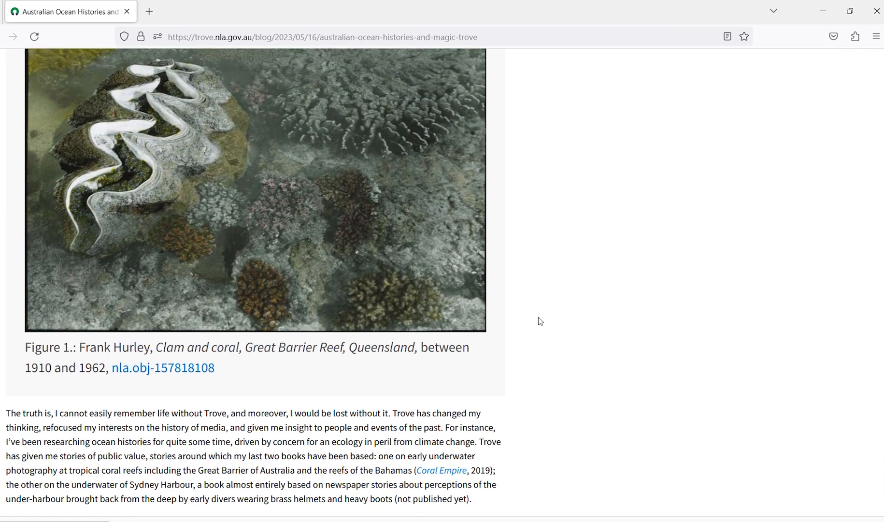